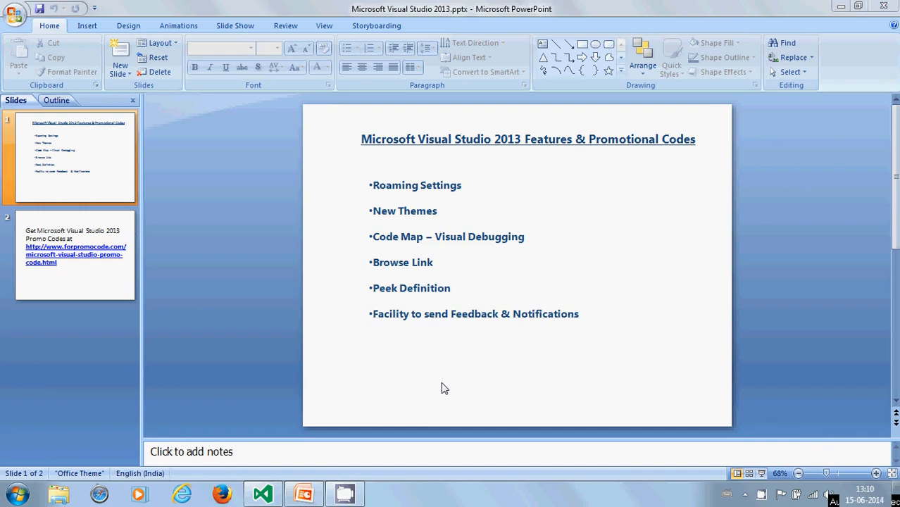
pyautogui.moveTo(129, 338)
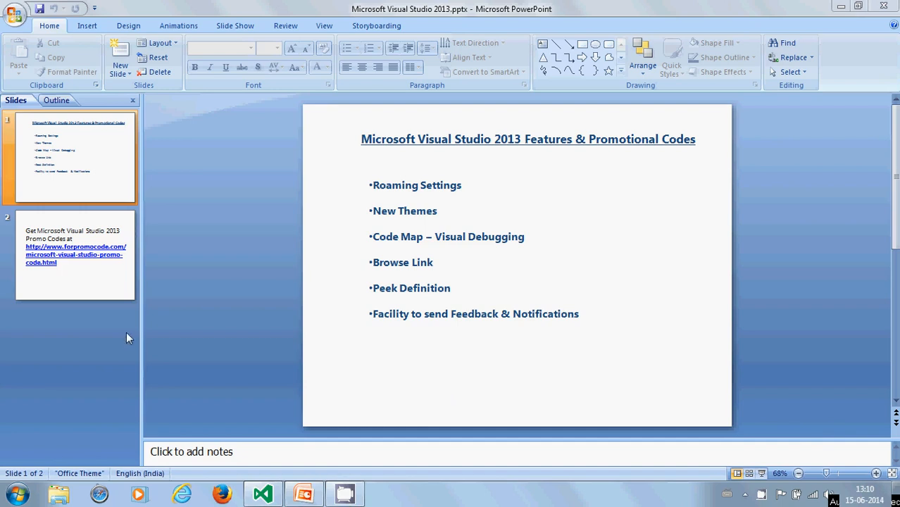
pyautogui.moveTo(104, 290)
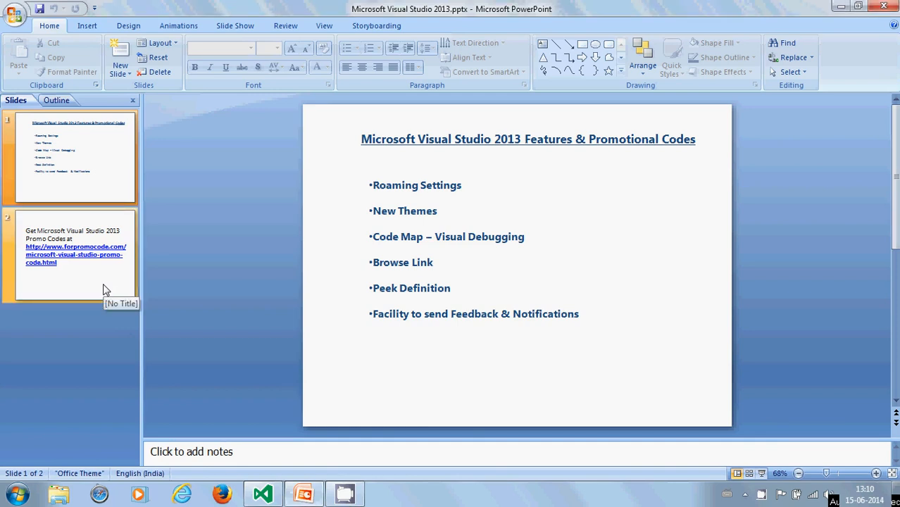
# - Show the second slide with the Visual Studio 2013 promo code web address
pyautogui.click(76, 255)
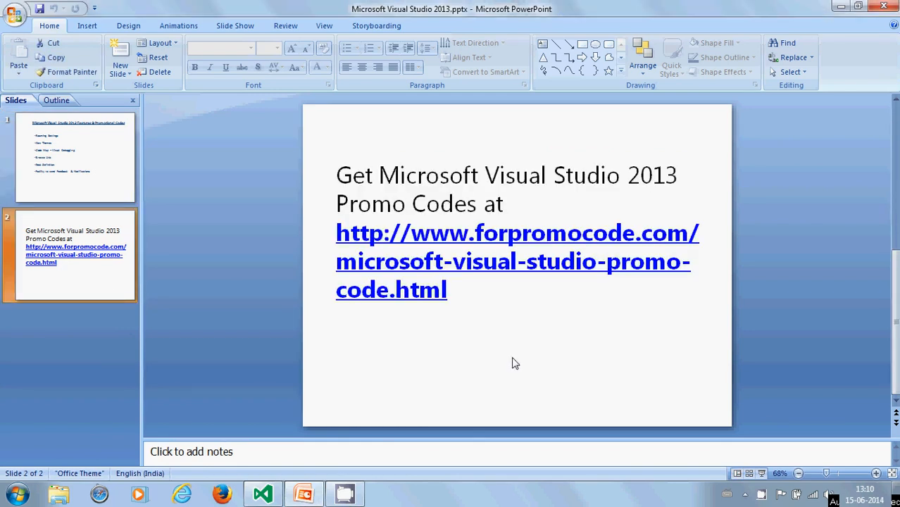
pyautogui.moveTo(189, 481)
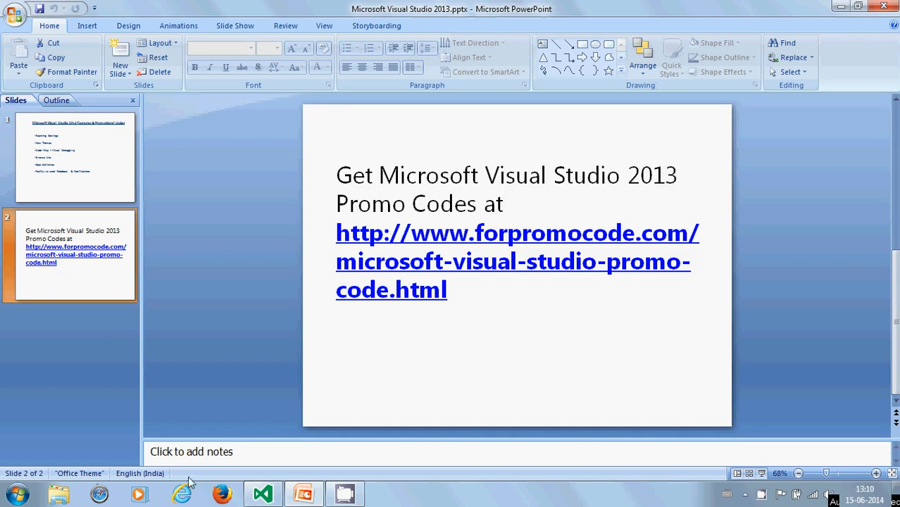
pyautogui.click(182, 492)
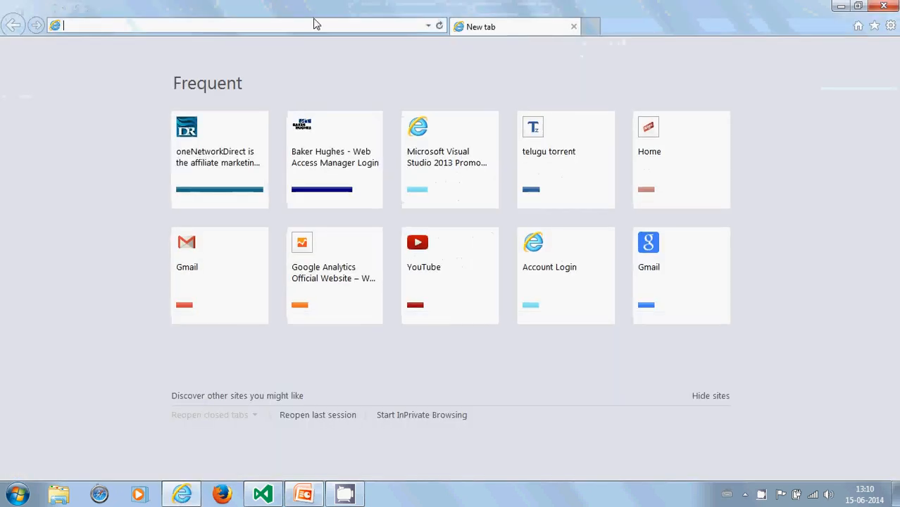
pyautogui.write('http://www.forpromocode.com/')
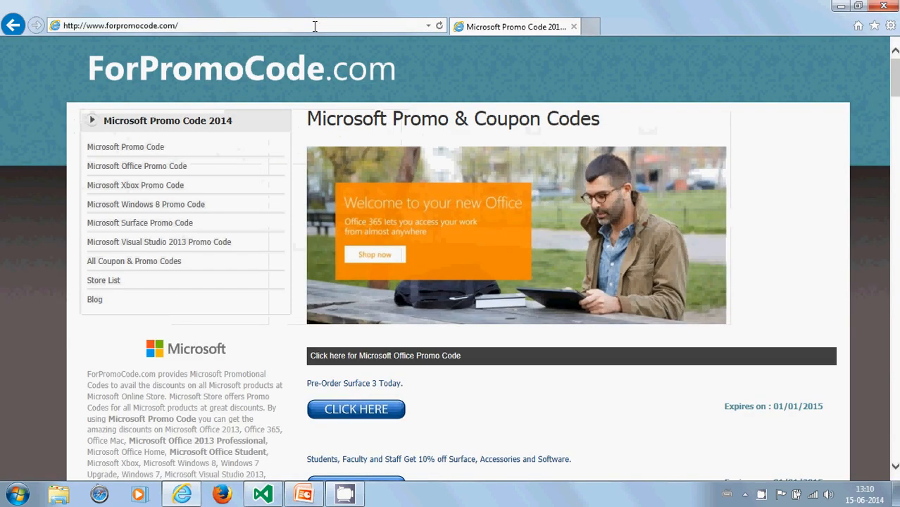
pyautogui.moveTo(173, 248)
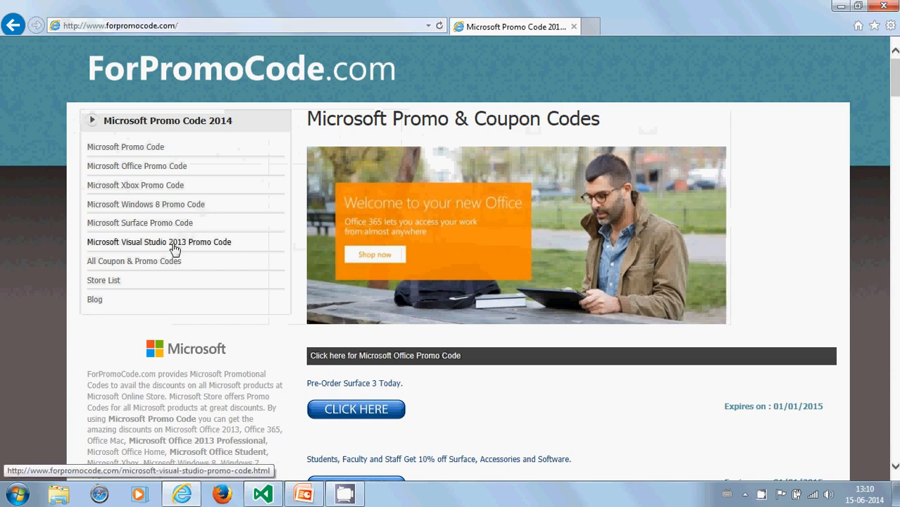
pyautogui.click(158, 242)
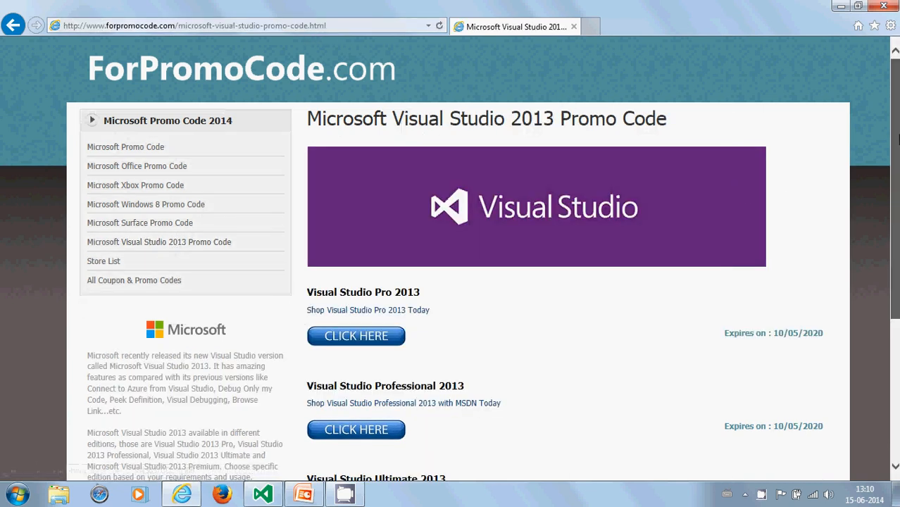
# - Follow the Visual Studio Pro 2013 offer's CLICK HERE link
pyautogui.scroll(-3)
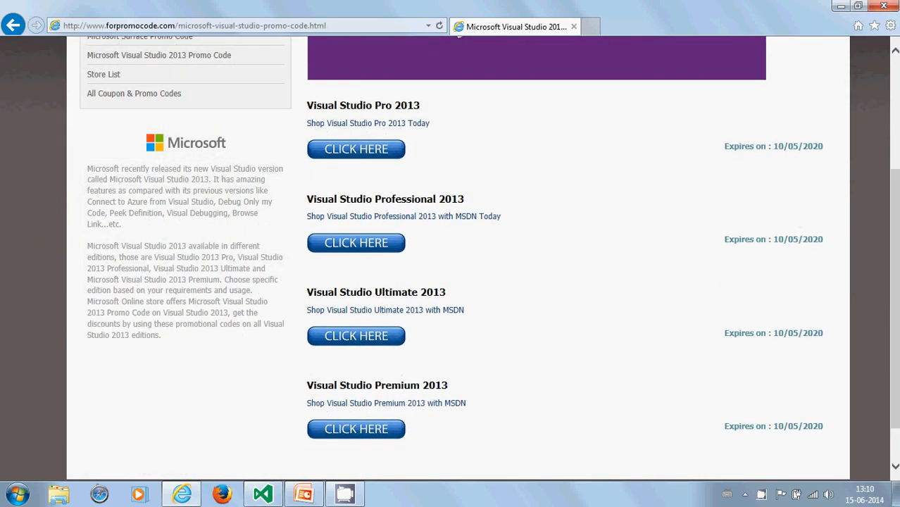
pyautogui.moveTo(830, 248)
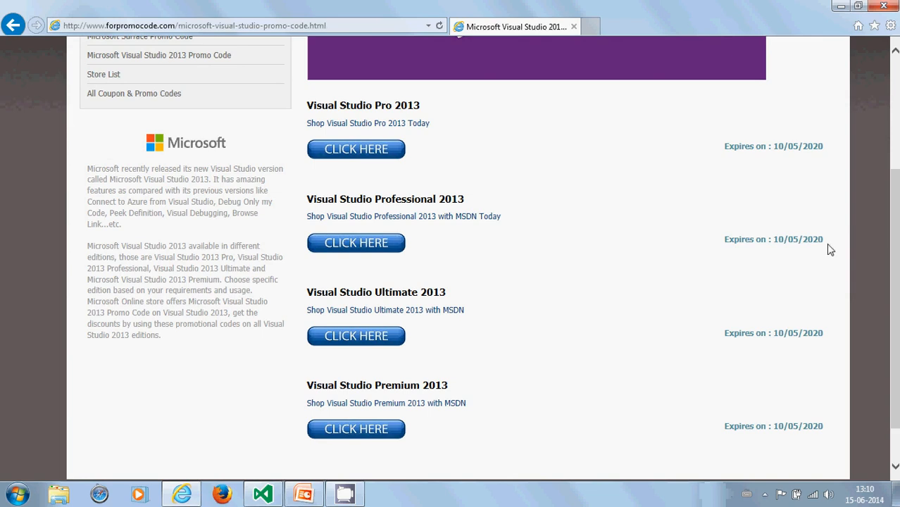
pyautogui.moveTo(431, 117)
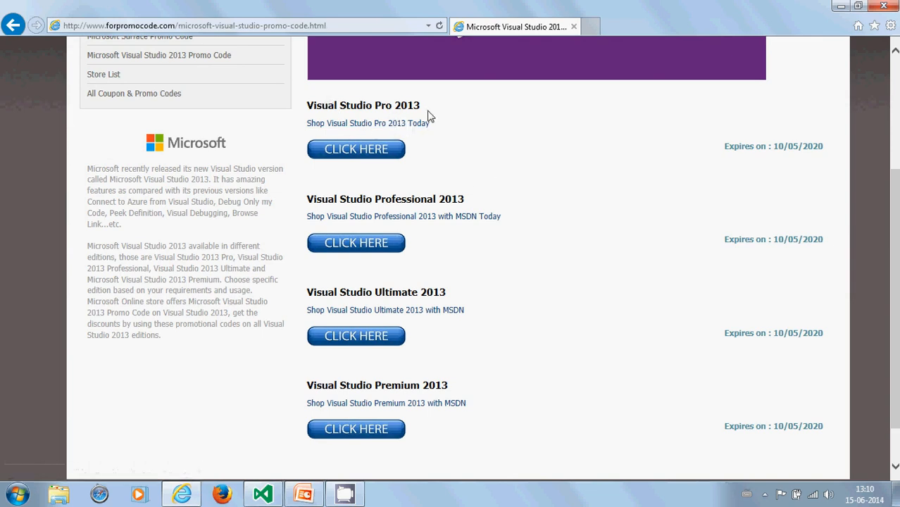
pyautogui.moveTo(416, 161)
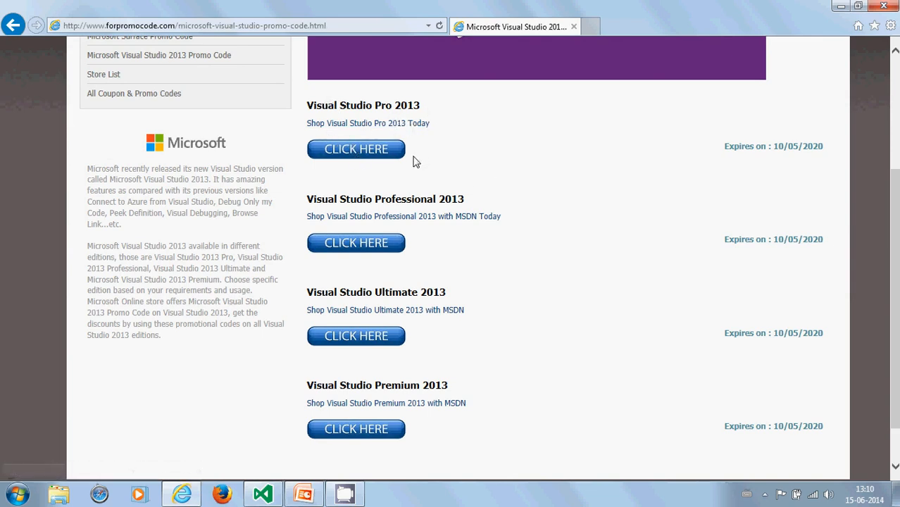
pyautogui.moveTo(494, 263)
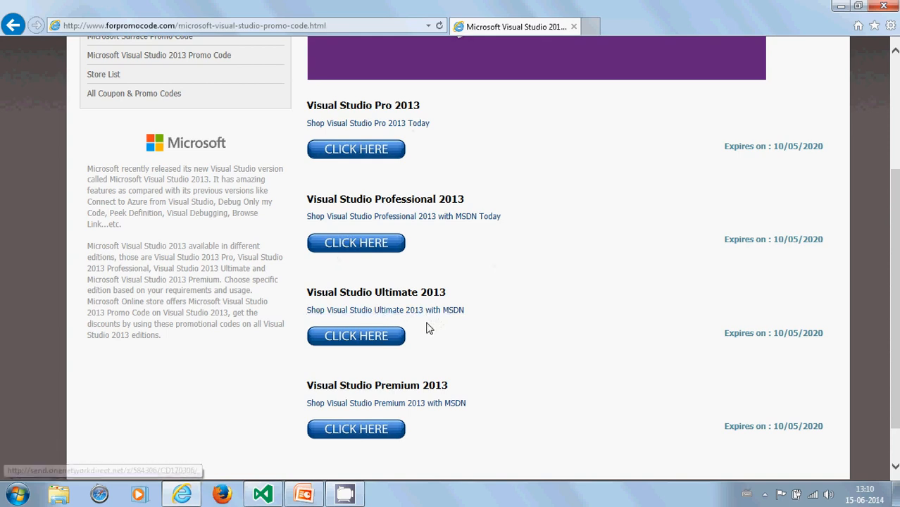
pyautogui.moveTo(333, 420)
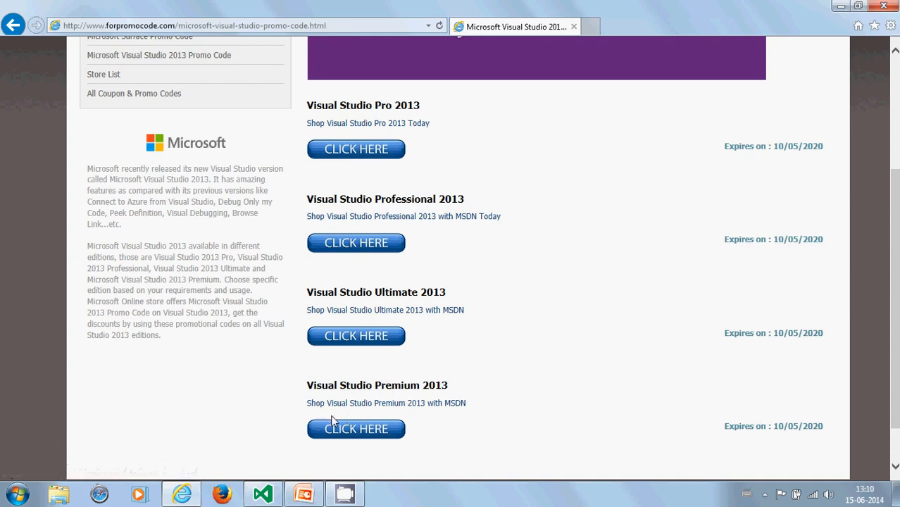
pyautogui.moveTo(402, 213)
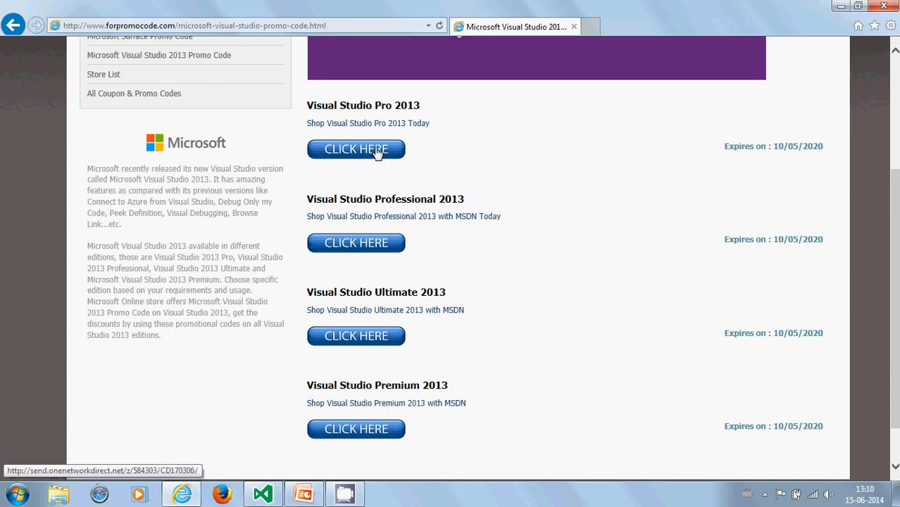
pyautogui.click(355, 149)
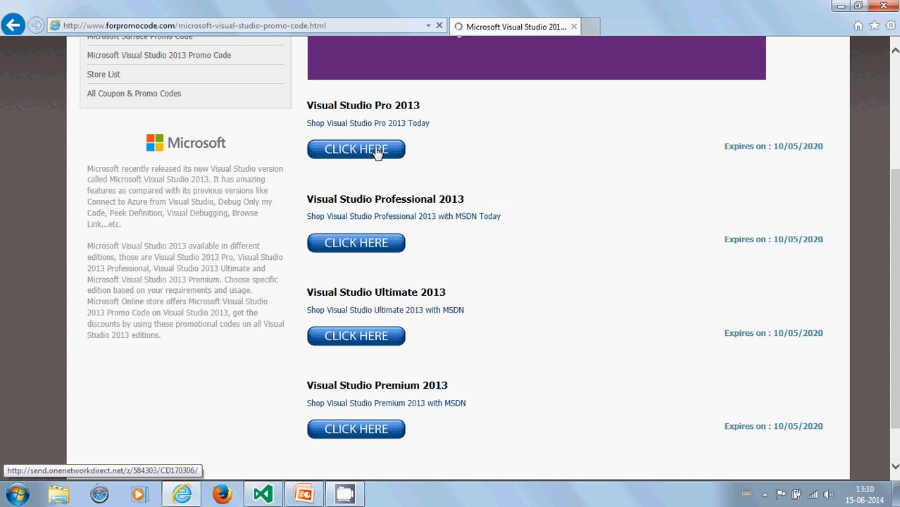
# - Choose the full download of Visual Studio Professional 2013 ($499.00), then return to the promo list
pyautogui.click(355, 150)
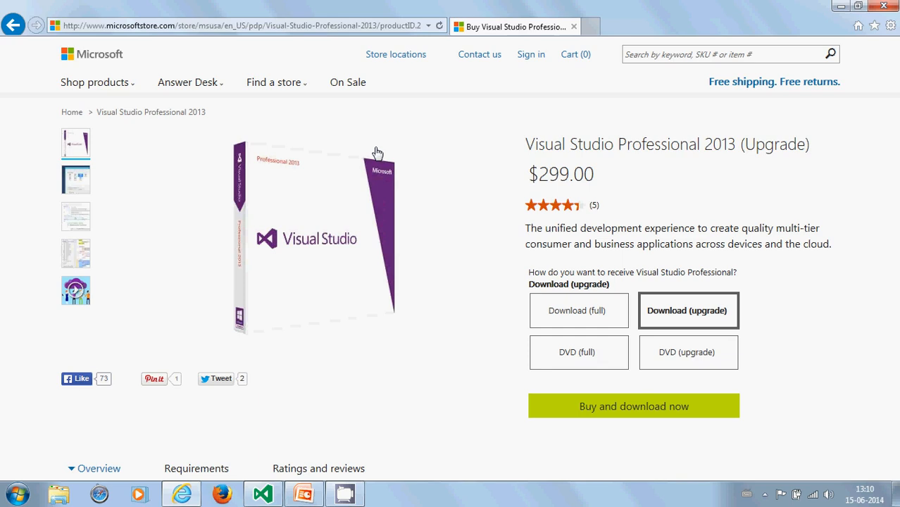
pyautogui.moveTo(545, 132)
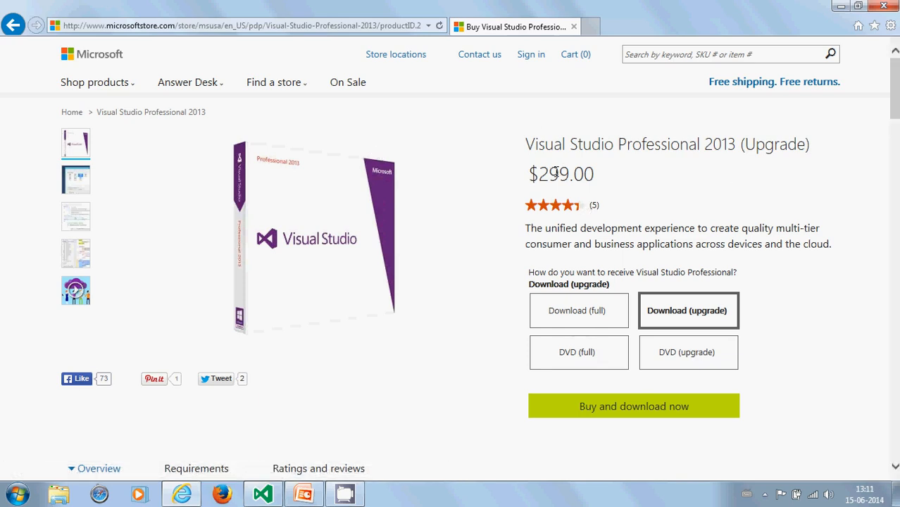
pyautogui.moveTo(635, 184)
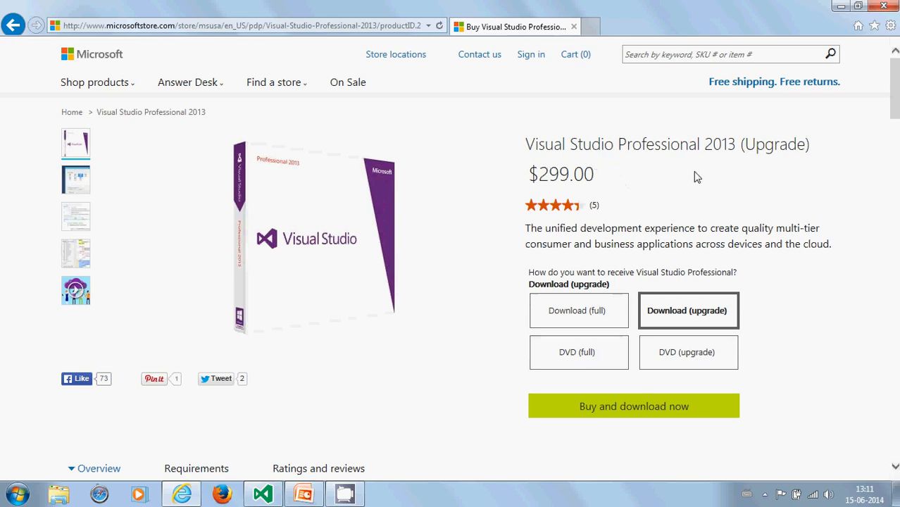
pyautogui.moveTo(659, 224)
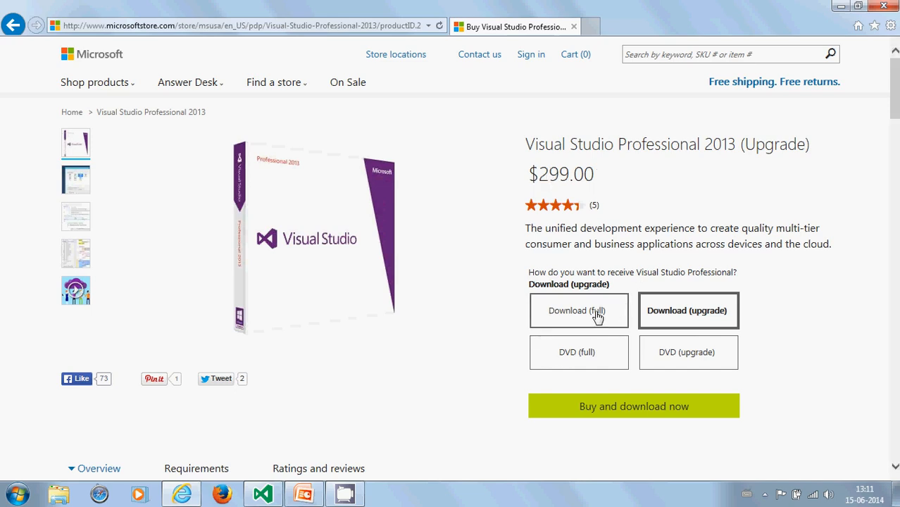
pyautogui.click(594, 312)
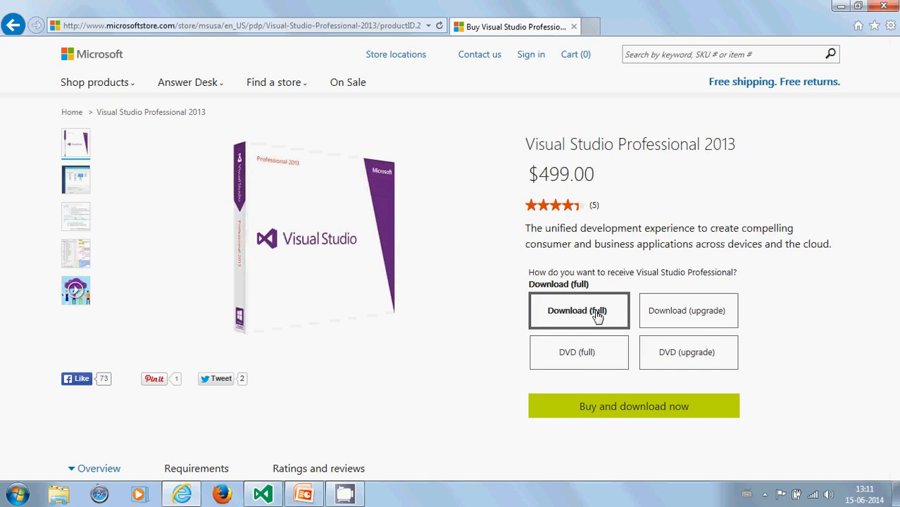
pyautogui.click(687, 310)
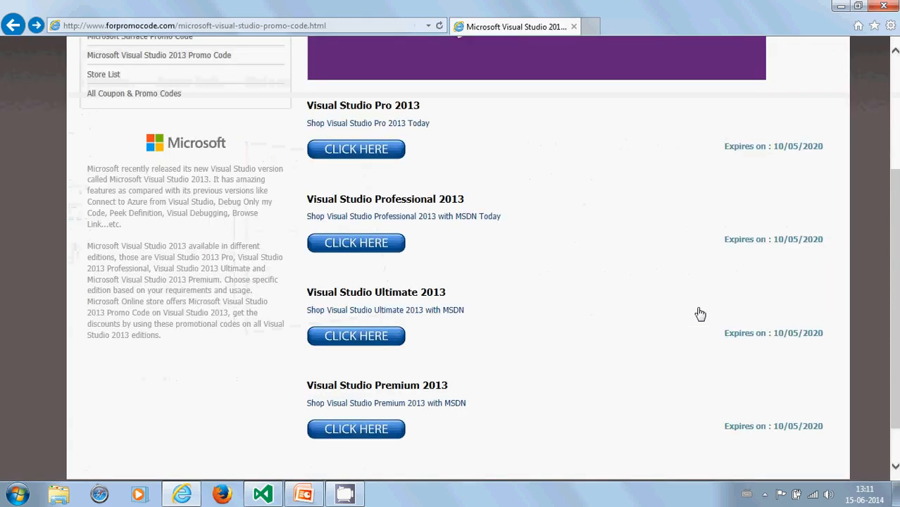
pyautogui.moveTo(516, 258)
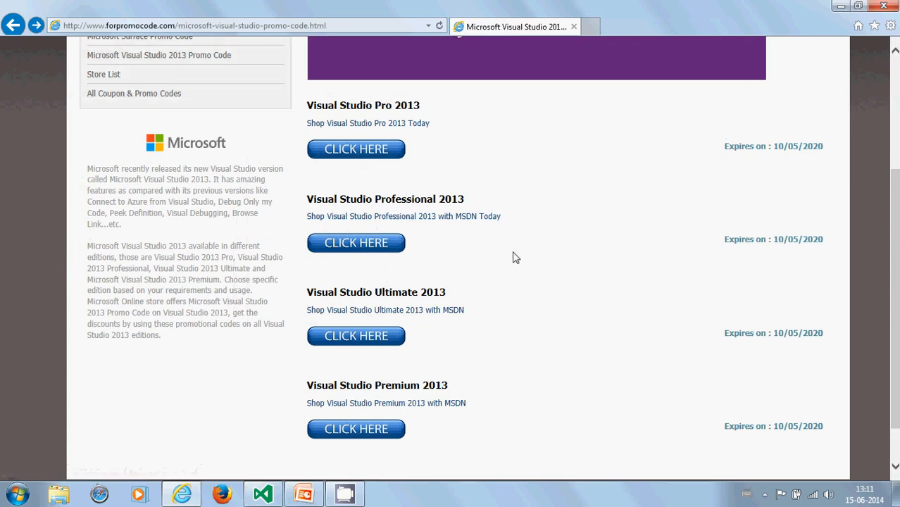
pyautogui.moveTo(386, 396)
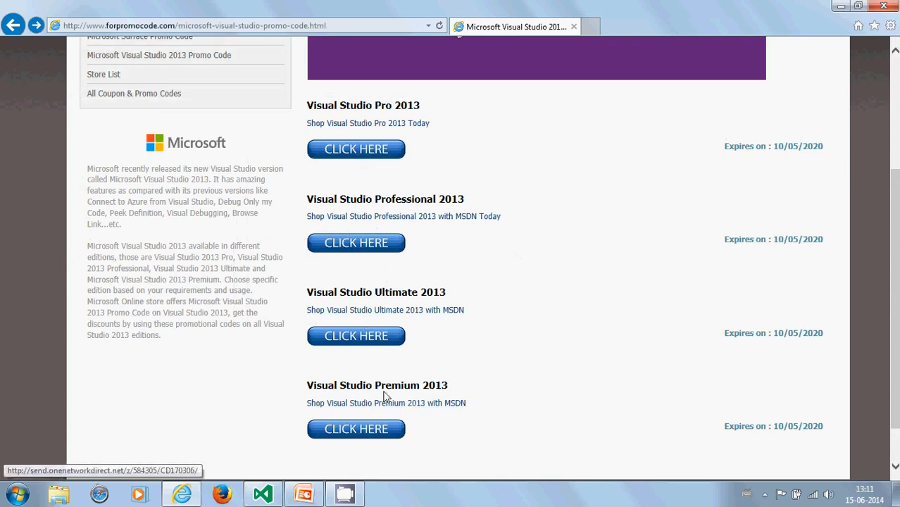
pyautogui.moveTo(535, 395)
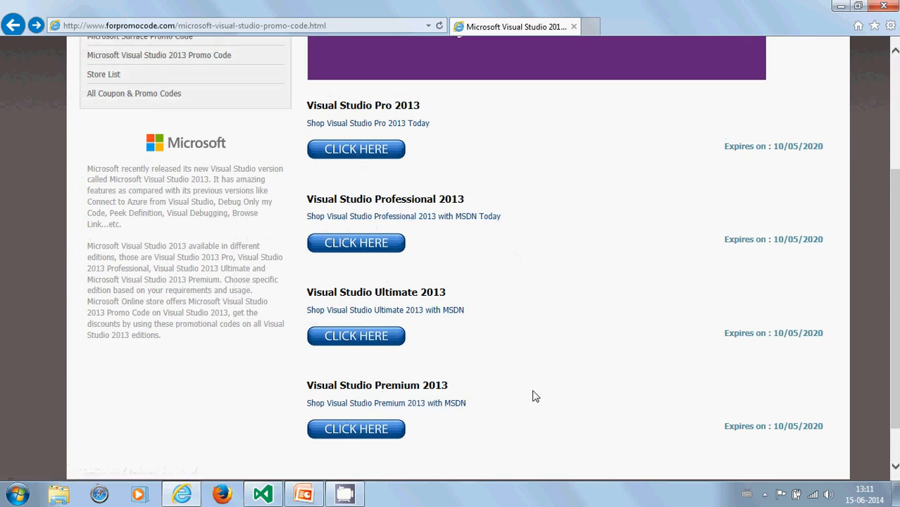
pyautogui.moveTo(152, 34)
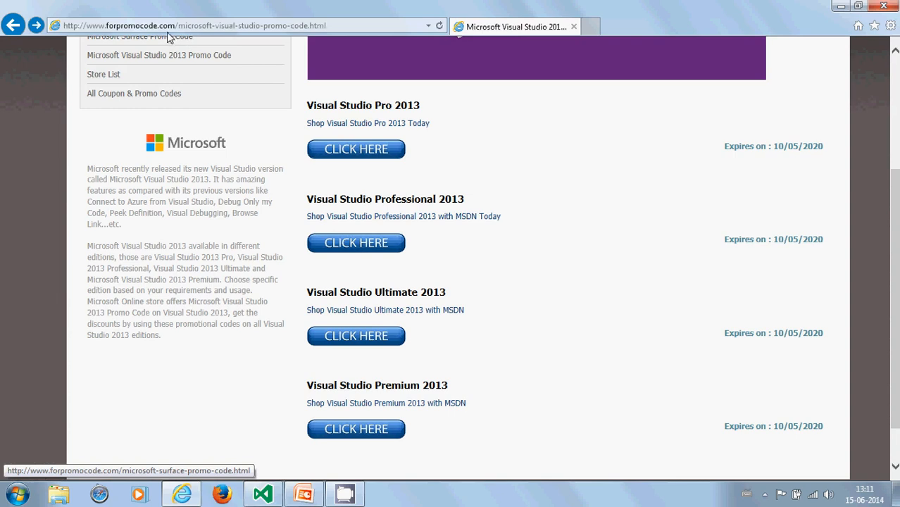
pyautogui.moveTo(251, 29)
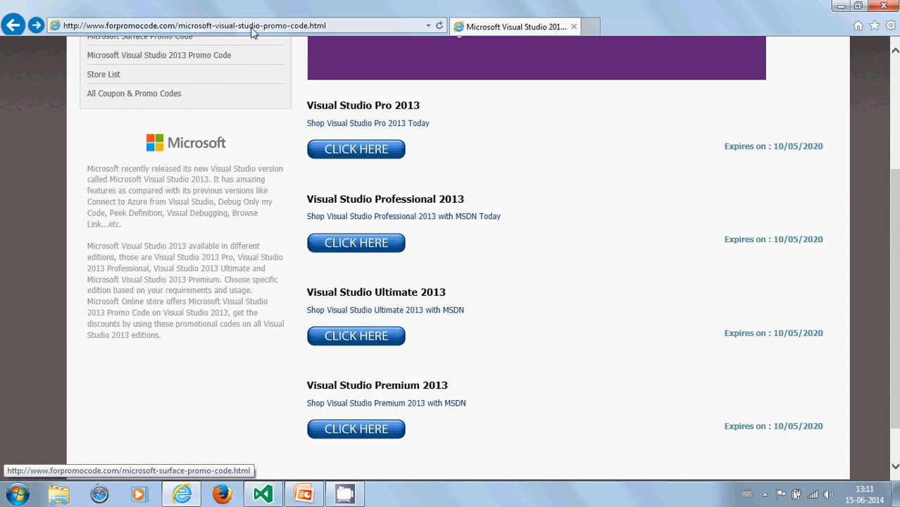
pyautogui.moveTo(550, 203)
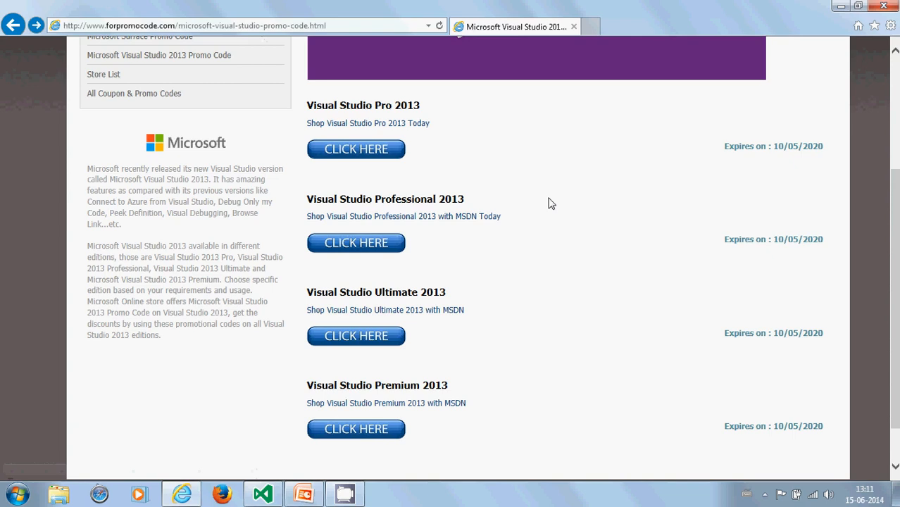
pyautogui.moveTo(318, 397)
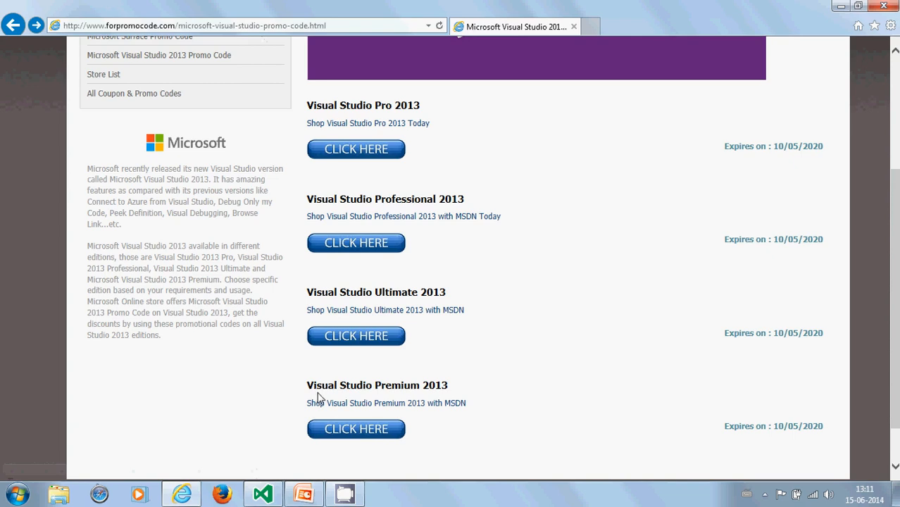
# - Back in PowerPoint, show slide 1 listing the Visual Studio 2013 features
pyautogui.click(301, 492)
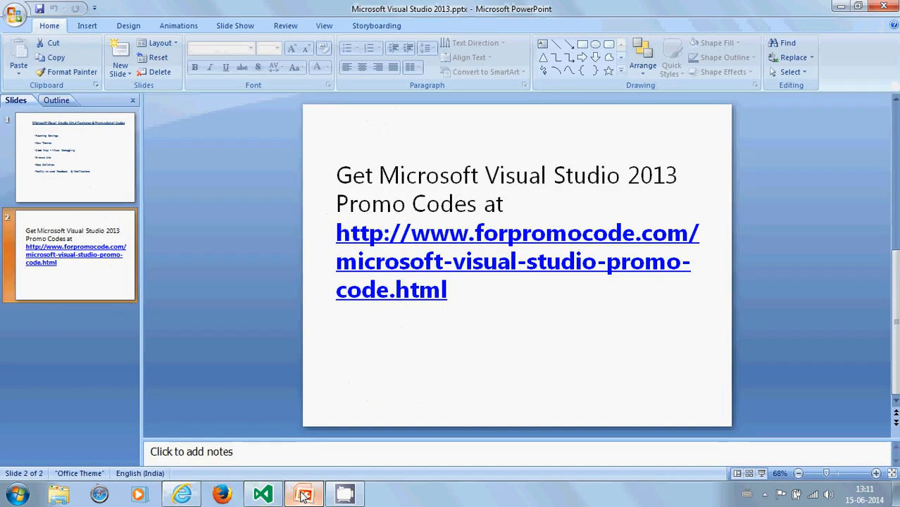
pyautogui.click(78, 156)
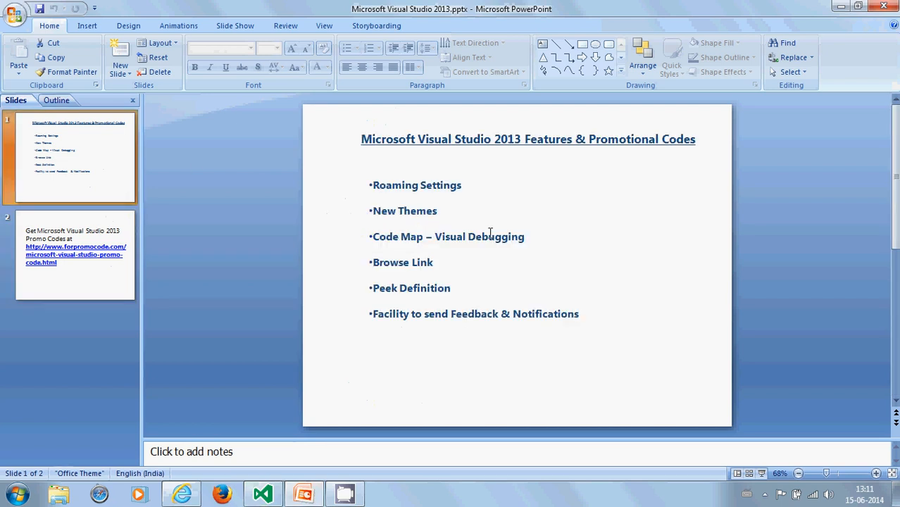
pyautogui.moveTo(543, 270)
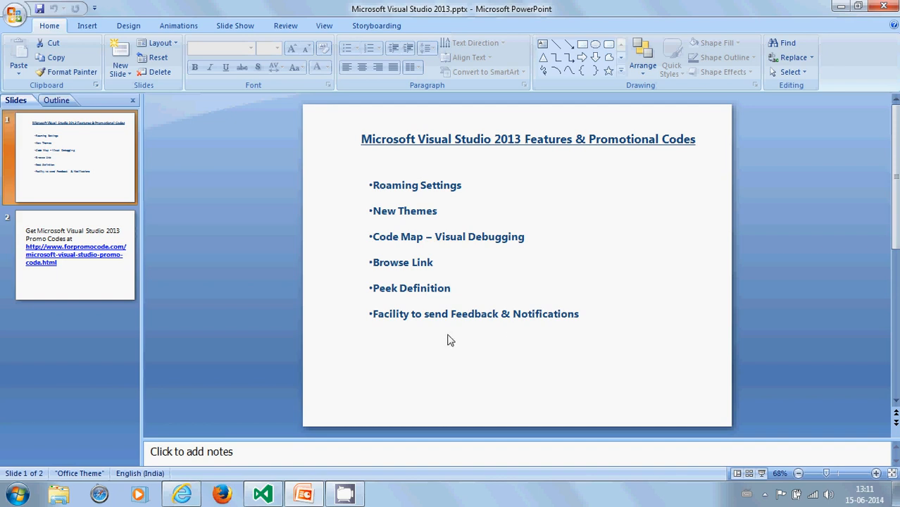
pyautogui.moveTo(563, 328)
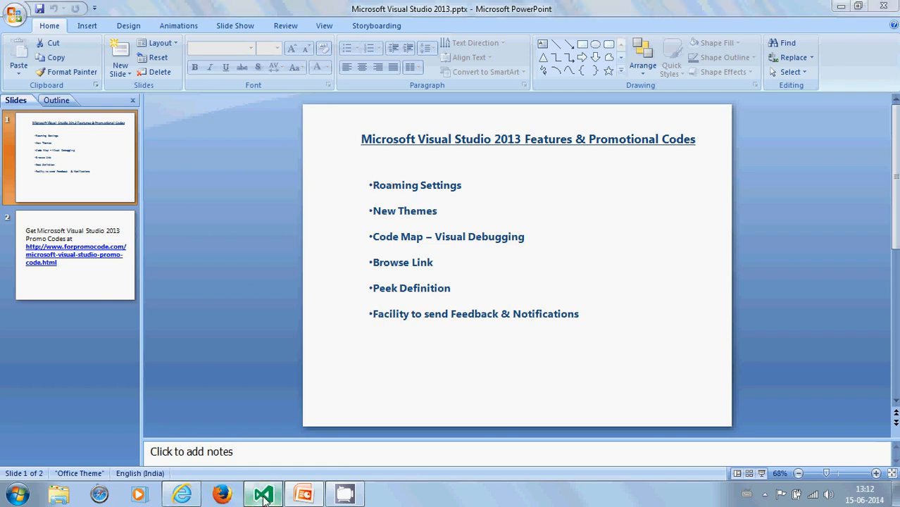
pyautogui.click(262, 495)
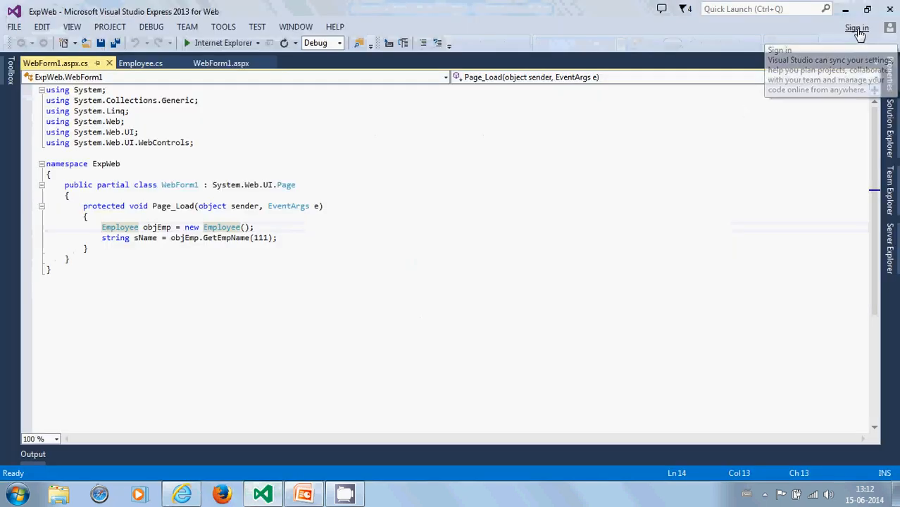
pyautogui.click(843, 28)
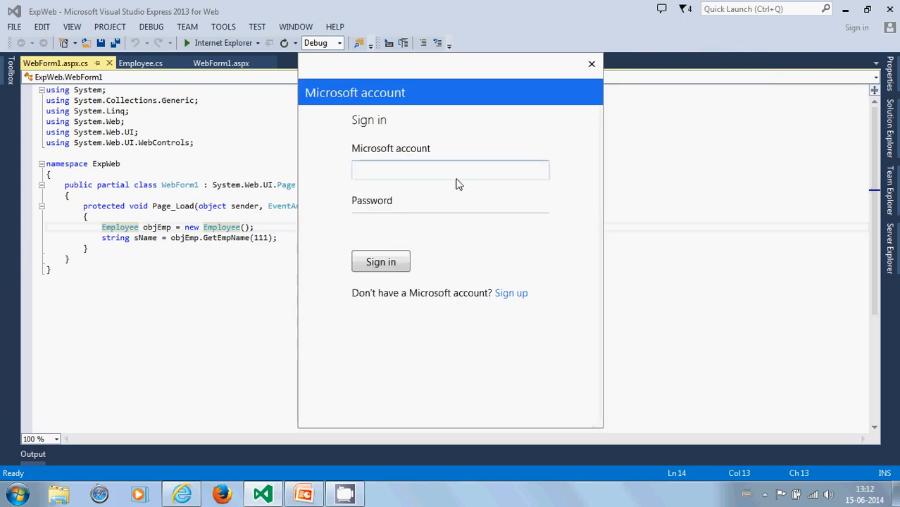
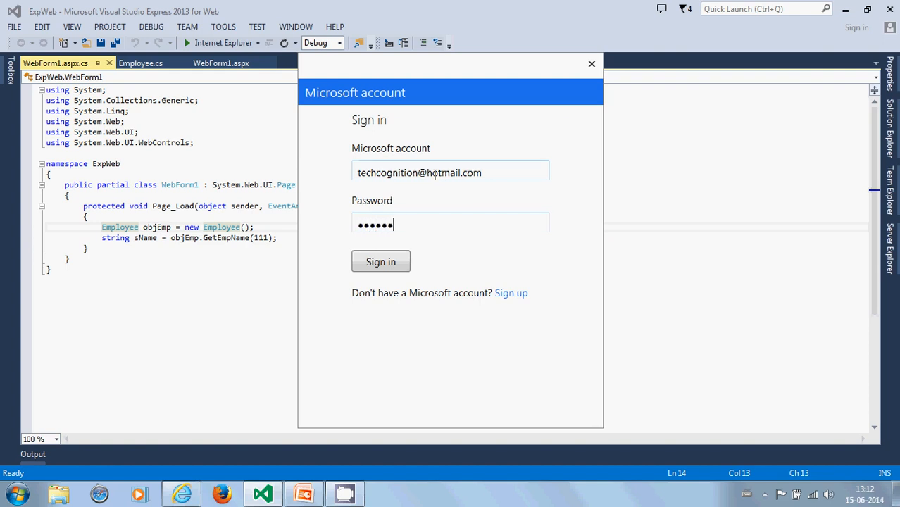
pyautogui.write('••••••')
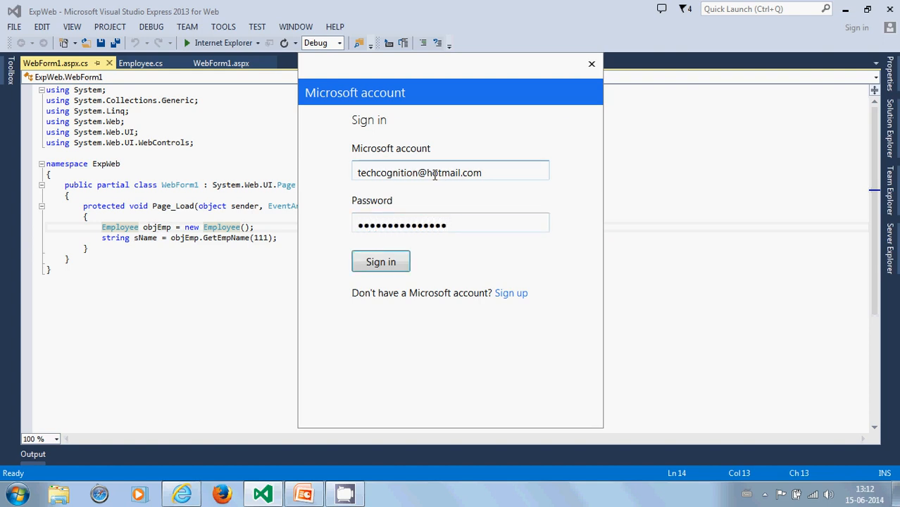
pyautogui.click(380, 260)
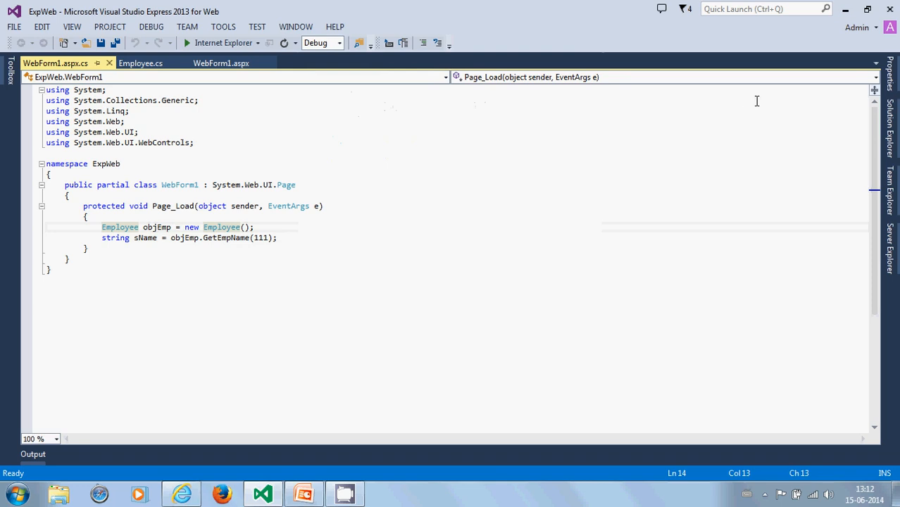
pyautogui.moveTo(663, 139)
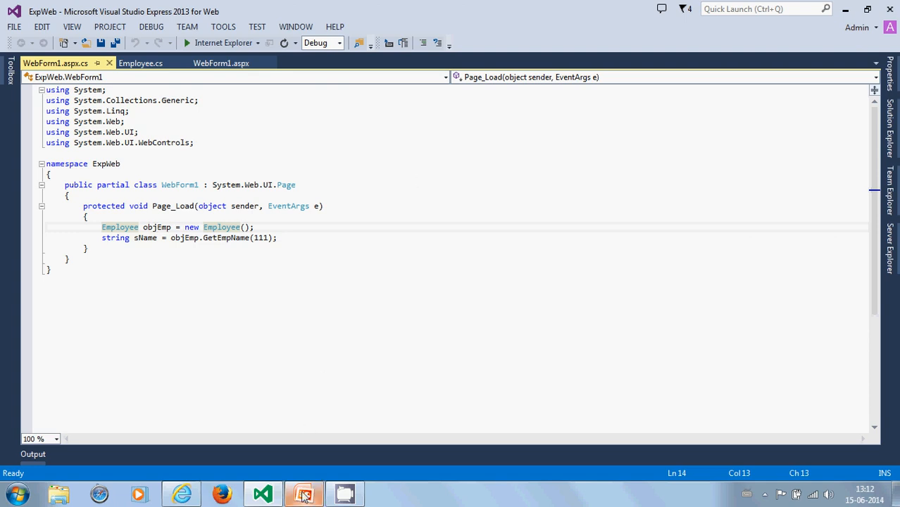
pyautogui.click(304, 493)
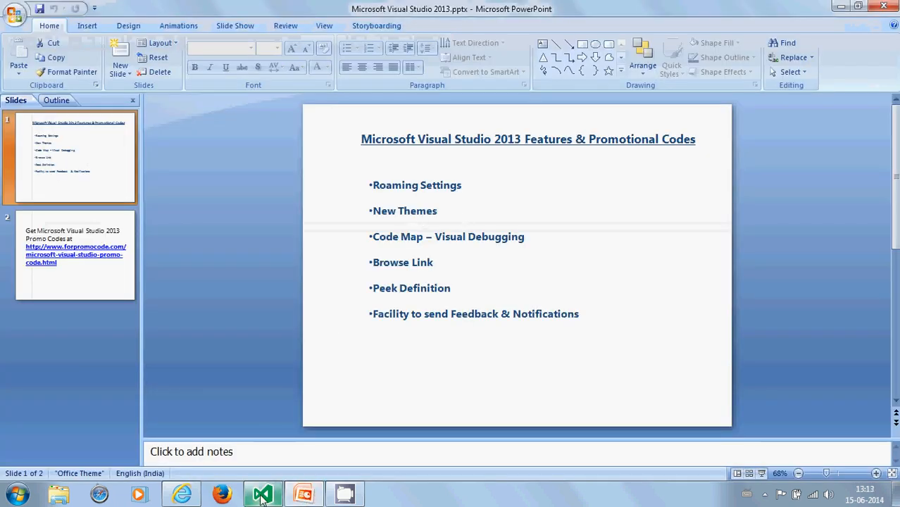
pyautogui.click(262, 493)
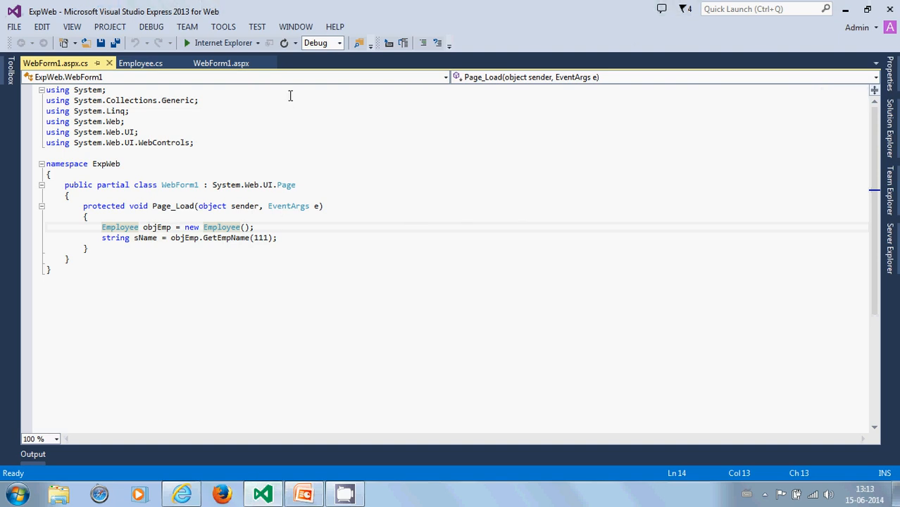
# - In Options > Environment > General, set the Color theme to Dark and apply it
pyautogui.click(228, 27)
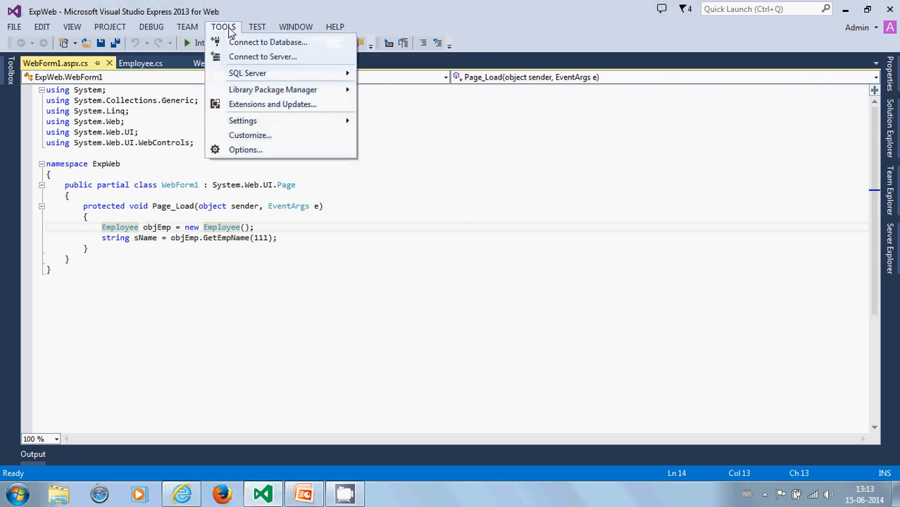
pyautogui.click(245, 149)
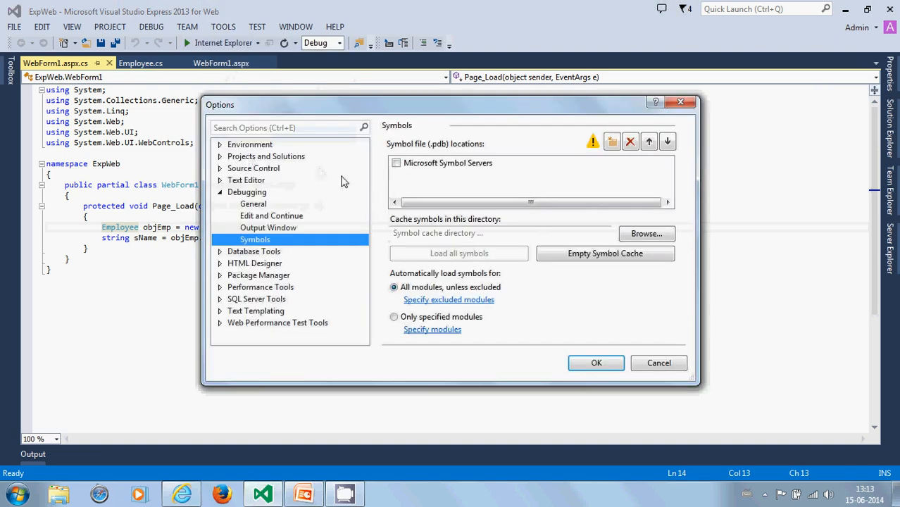
pyautogui.click(220, 144)
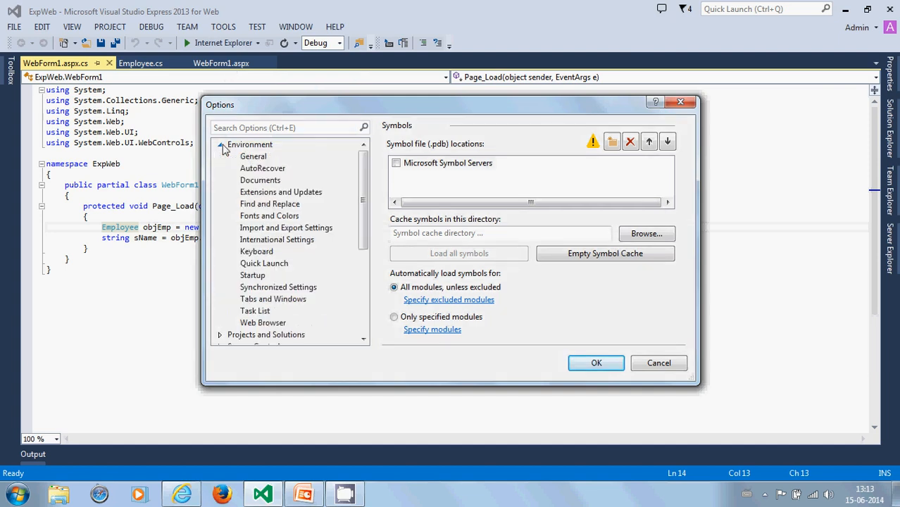
pyautogui.click(253, 154)
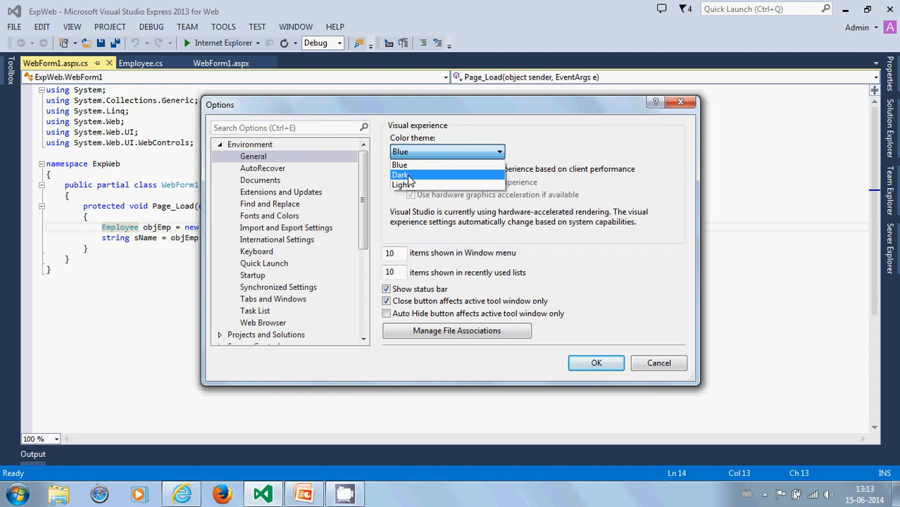
pyautogui.moveTo(408, 176)
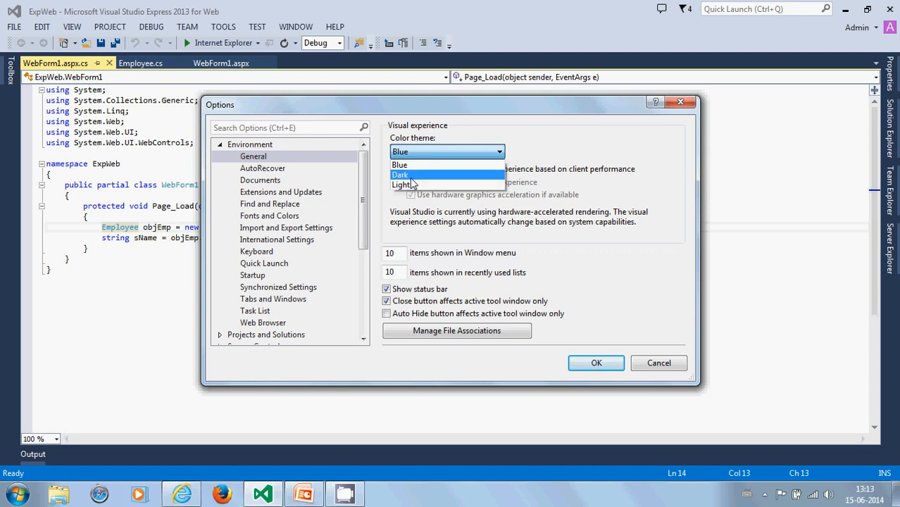
pyautogui.click(402, 175)
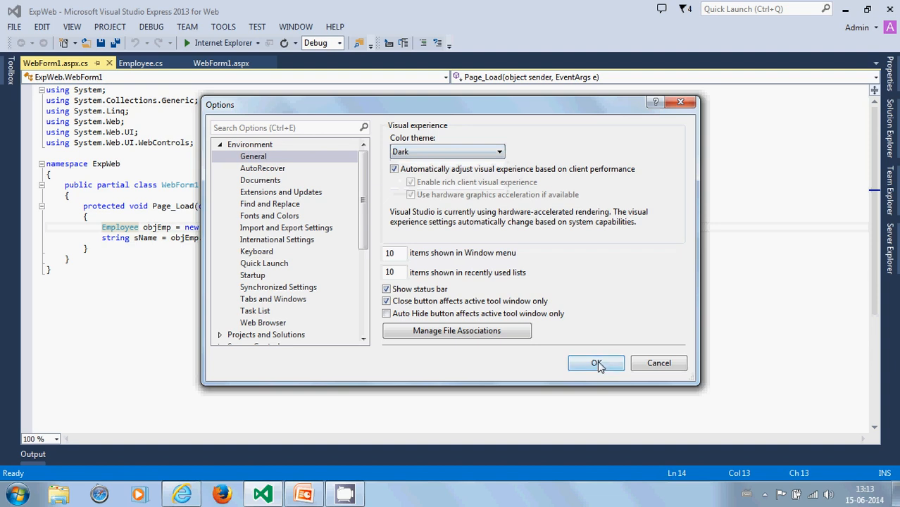
pyautogui.click(596, 363)
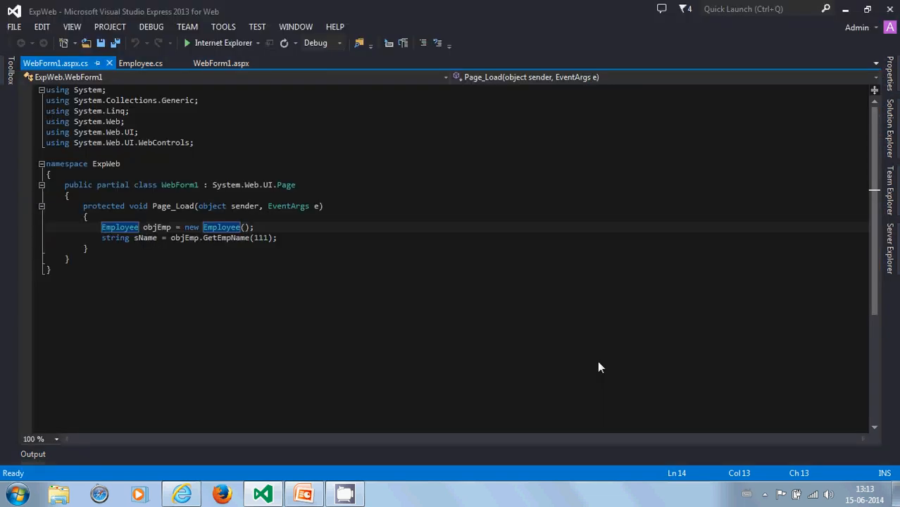
pyautogui.moveTo(274, 98)
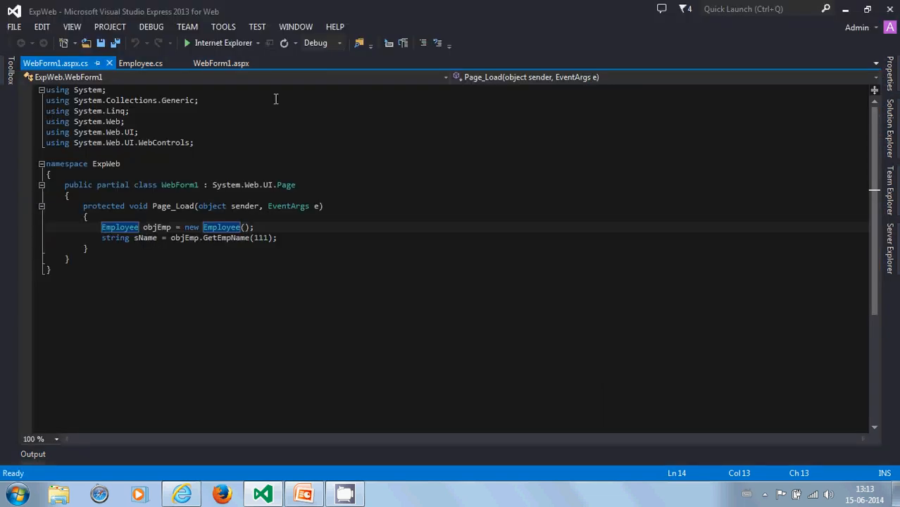
# - Reopen the environment options, revert from Dark through Light to the Blue theme, and confirm
pyautogui.click(222, 25)
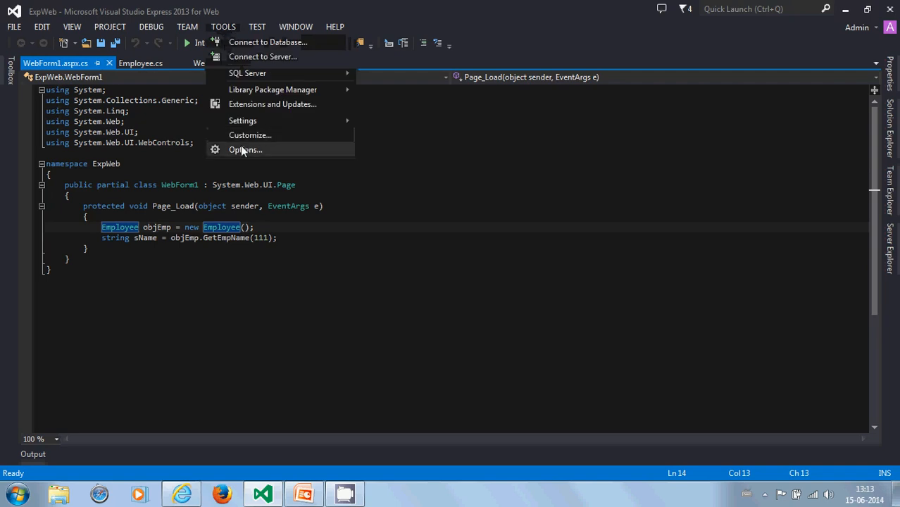
pyautogui.click(245, 149)
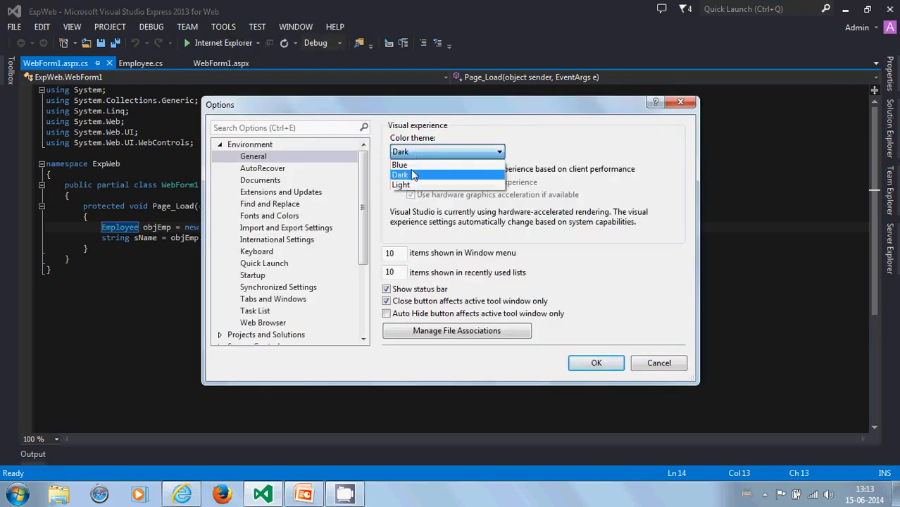
pyautogui.click(595, 363)
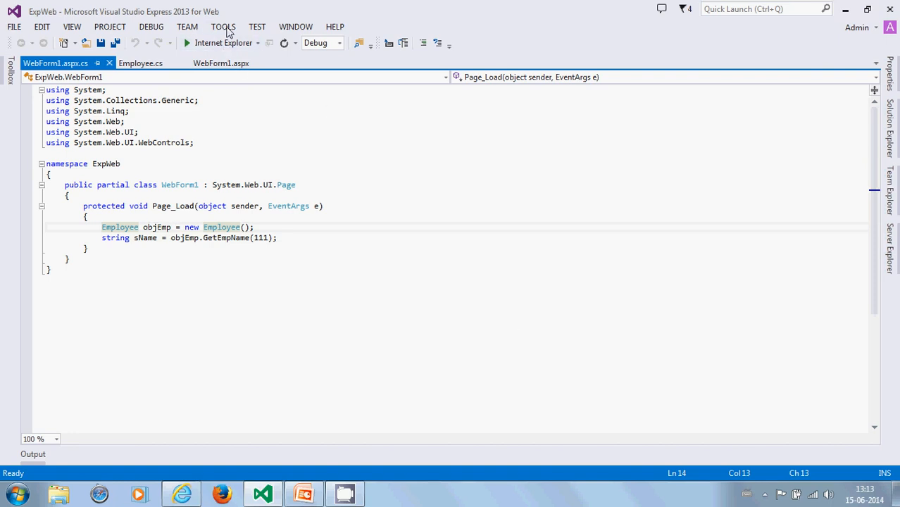
pyautogui.click(227, 26)
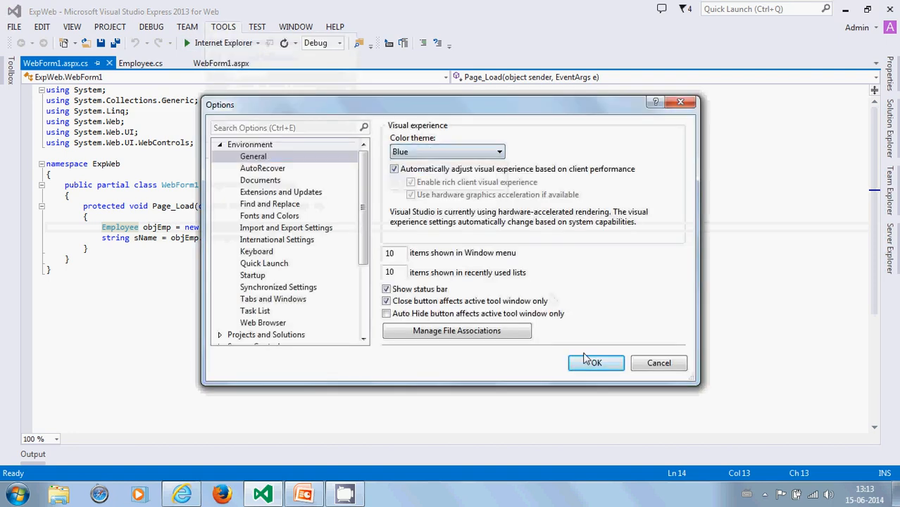
pyautogui.click(596, 363)
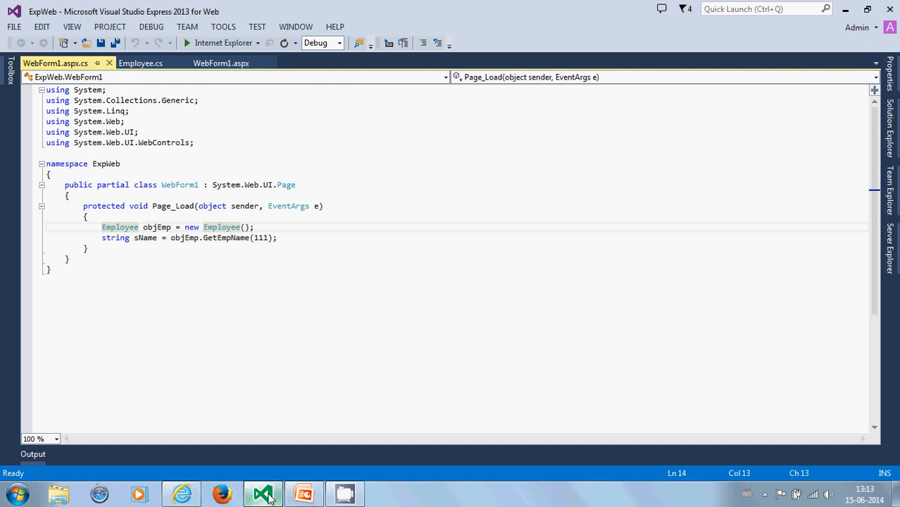
pyautogui.click(304, 492)
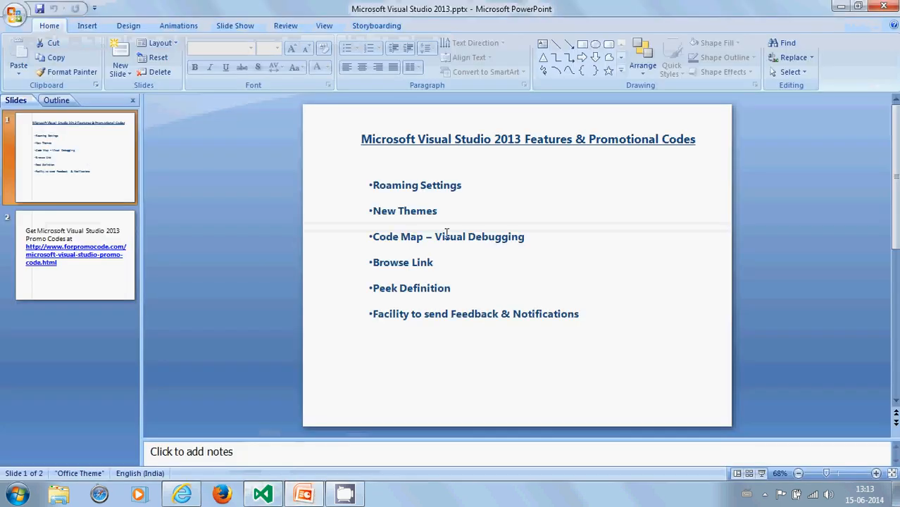
pyautogui.click(262, 492)
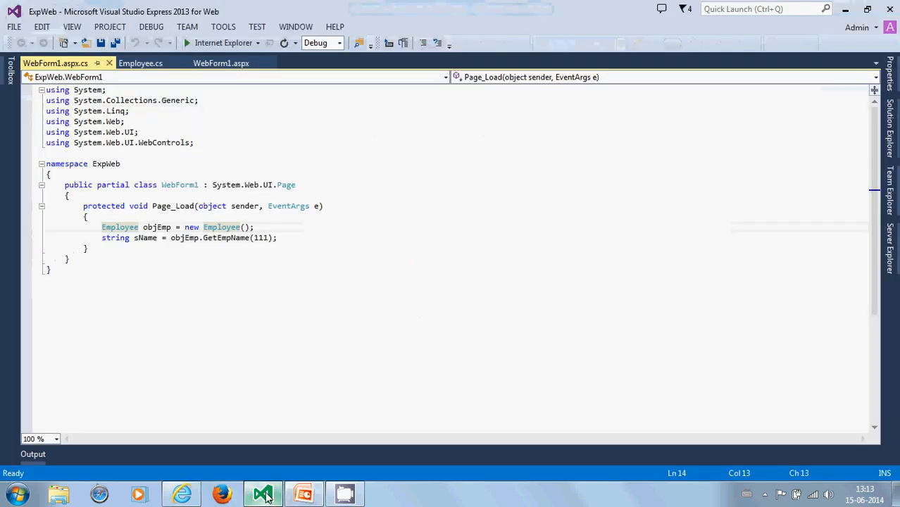
pyautogui.moveTo(362, 180)
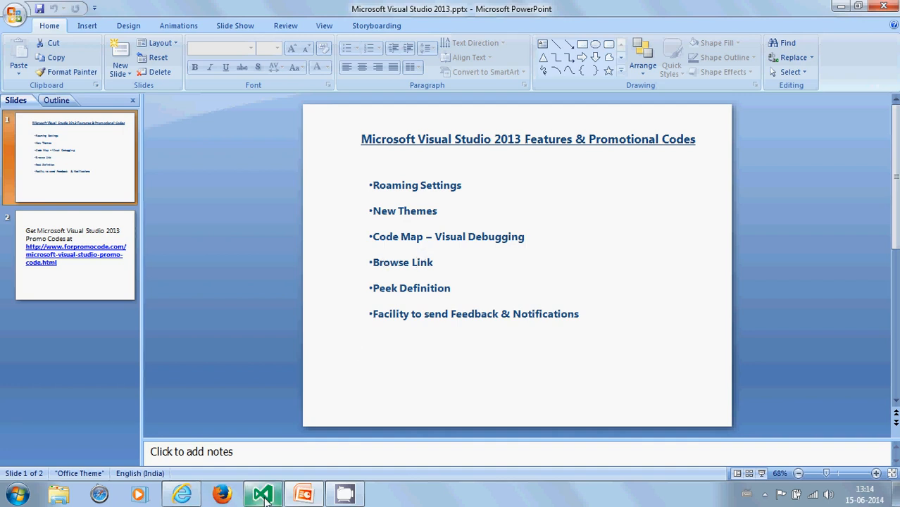
pyautogui.click(262, 494)
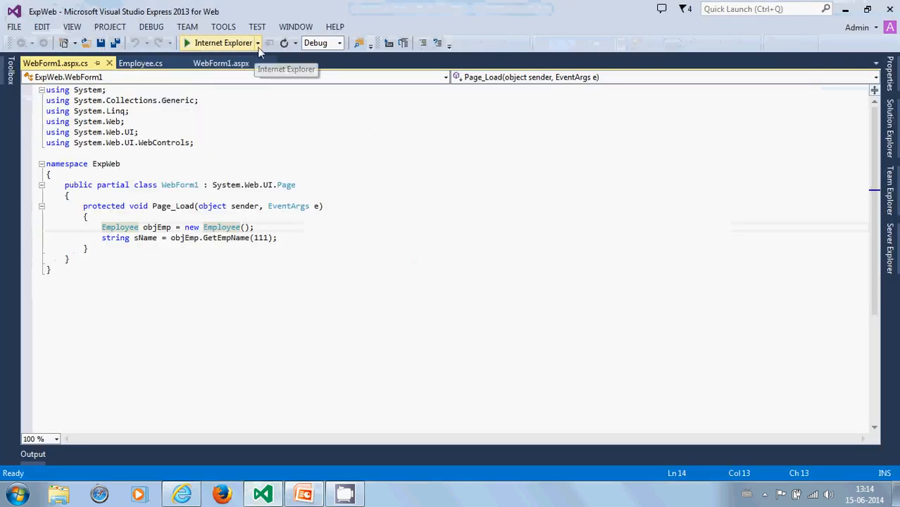
pyautogui.click(261, 43)
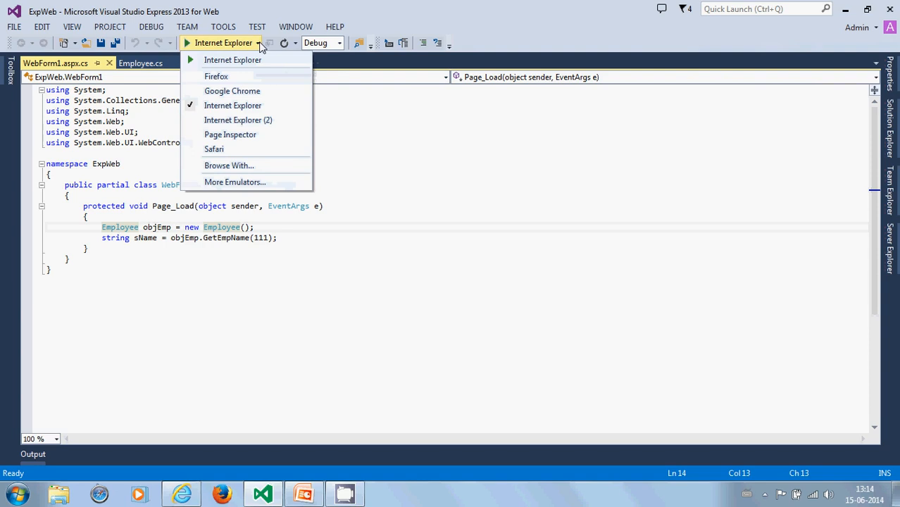
pyautogui.moveTo(237, 76)
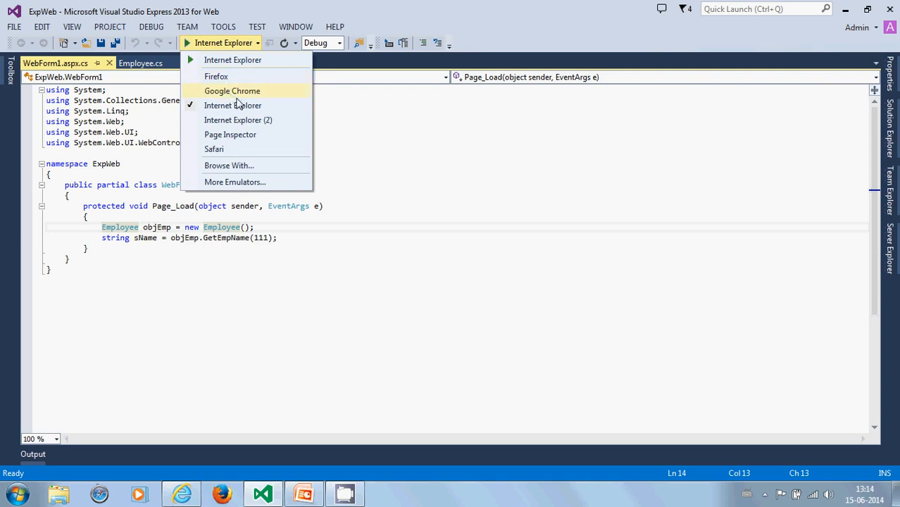
pyautogui.moveTo(243, 105)
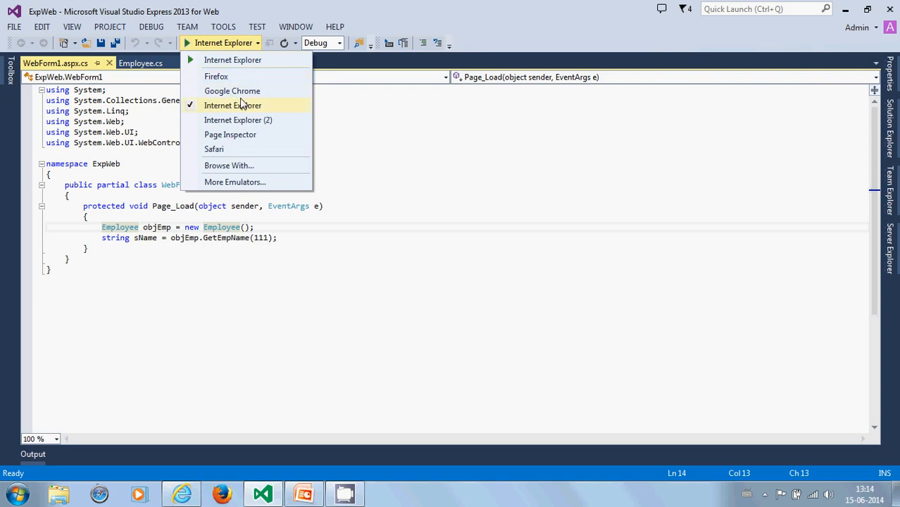
pyautogui.moveTo(260, 111)
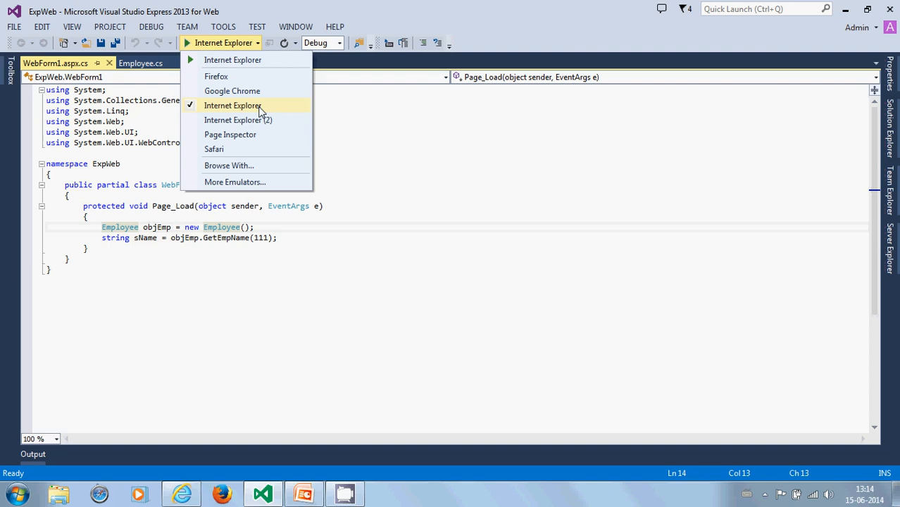
pyautogui.moveTo(330, 452)
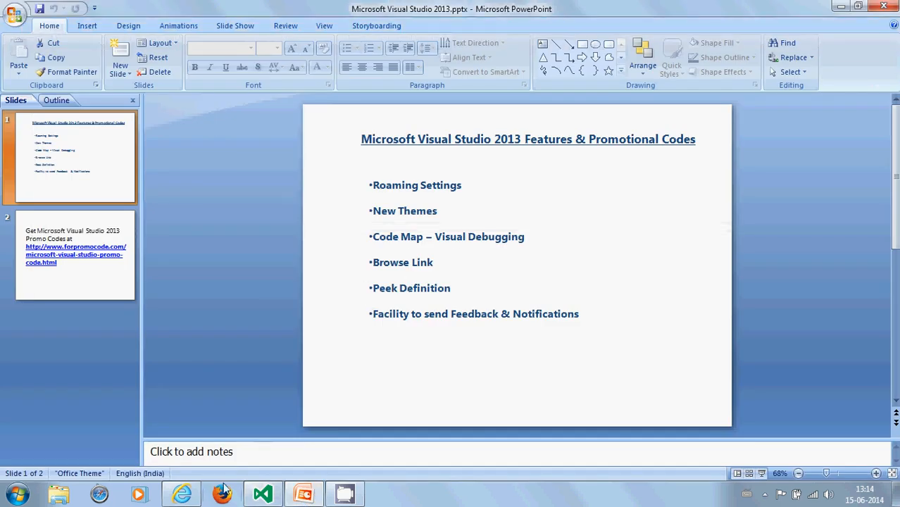
pyautogui.moveTo(262, 493)
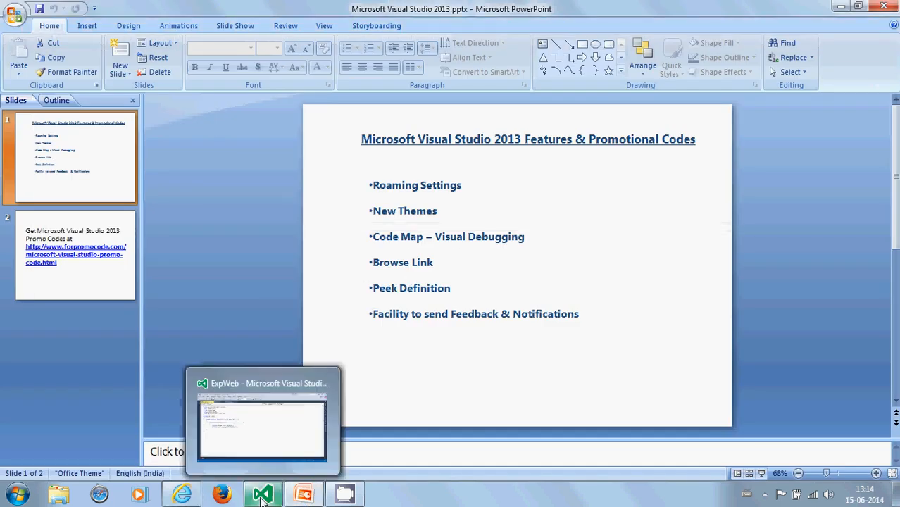
pyautogui.click(262, 420)
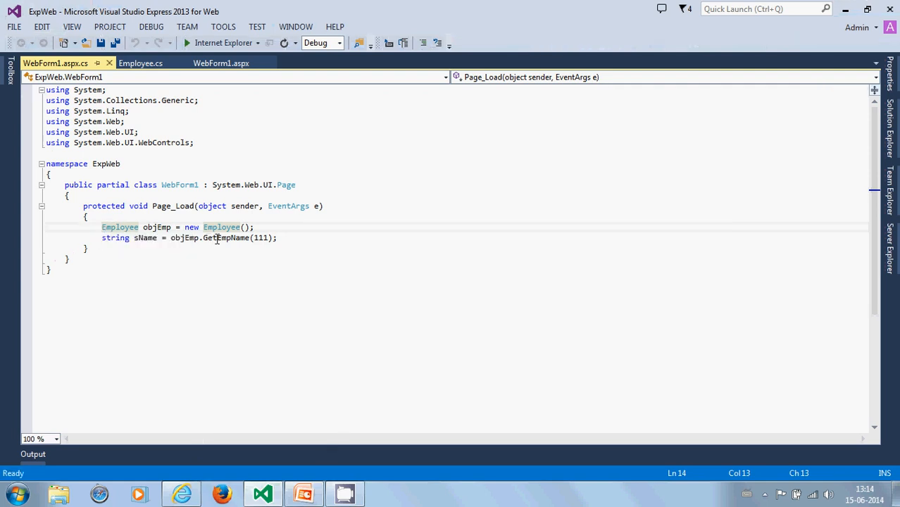
# - Go To Definition on the GetEmpName call, opening its method in Employee.cs
pyautogui.rightClick(217, 237)
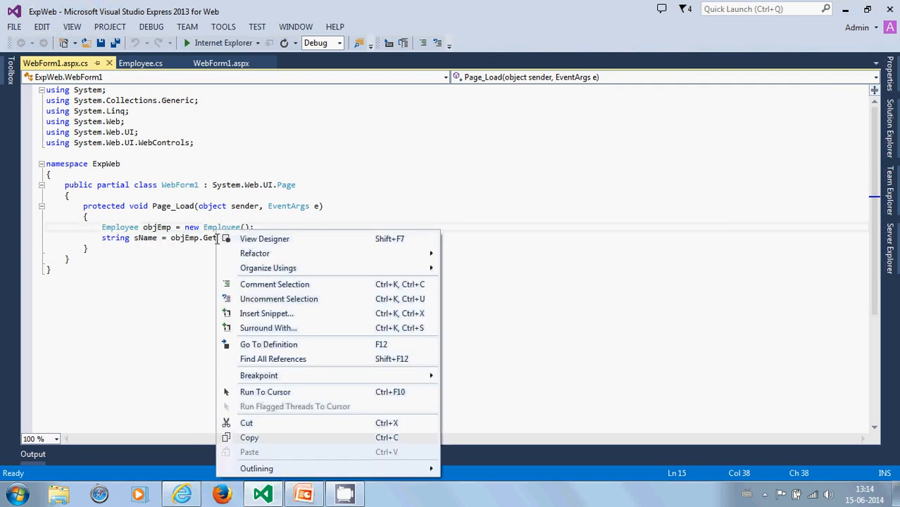
pyautogui.moveTo(268, 267)
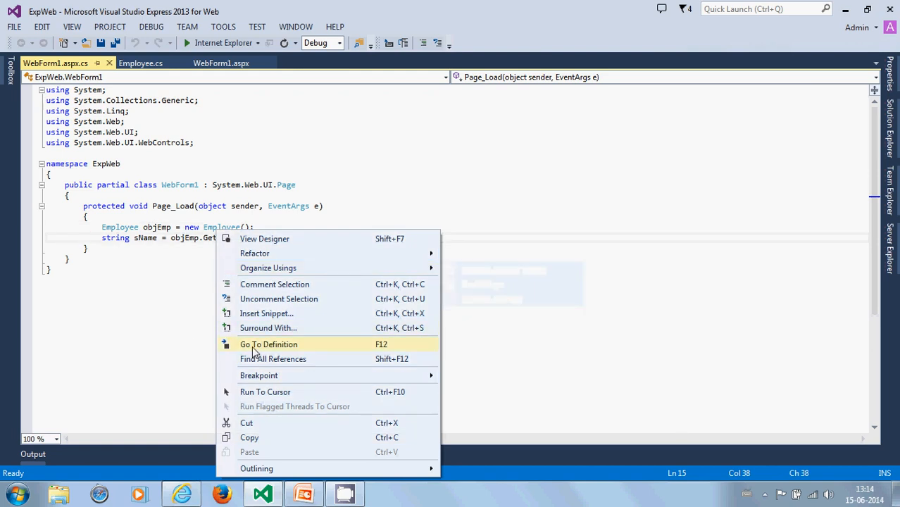
pyautogui.click(267, 343)
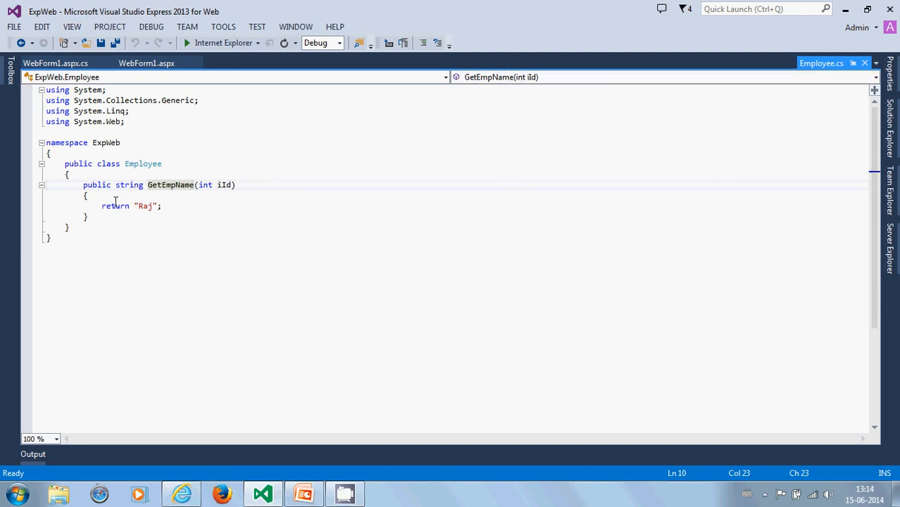
pyautogui.moveTo(51, 71)
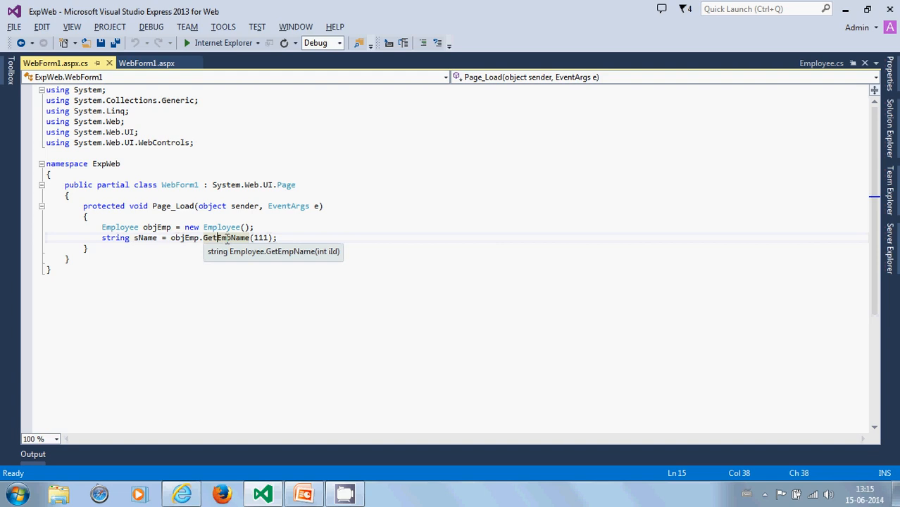
pyautogui.moveTo(128, 25)
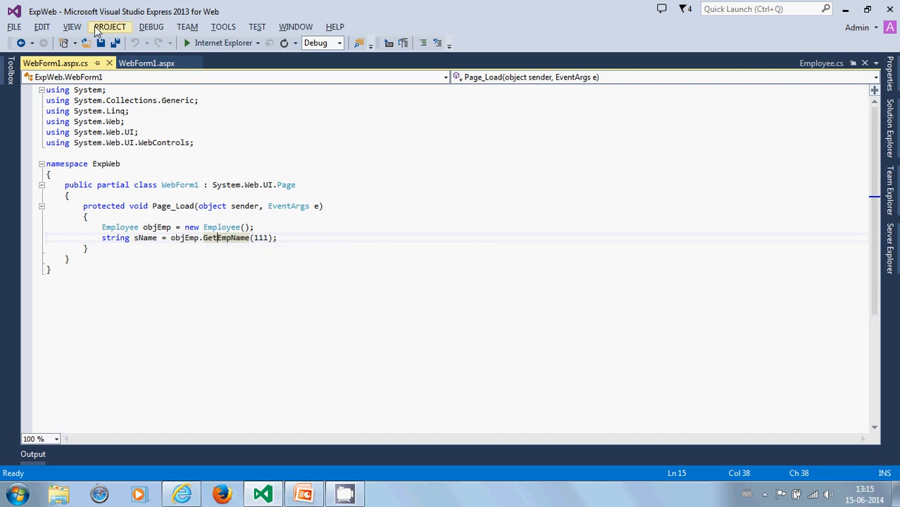
# - Dismiss the Tools menu without choosing anything and switch back to the PowerPoint presentation
pyautogui.click(223, 27)
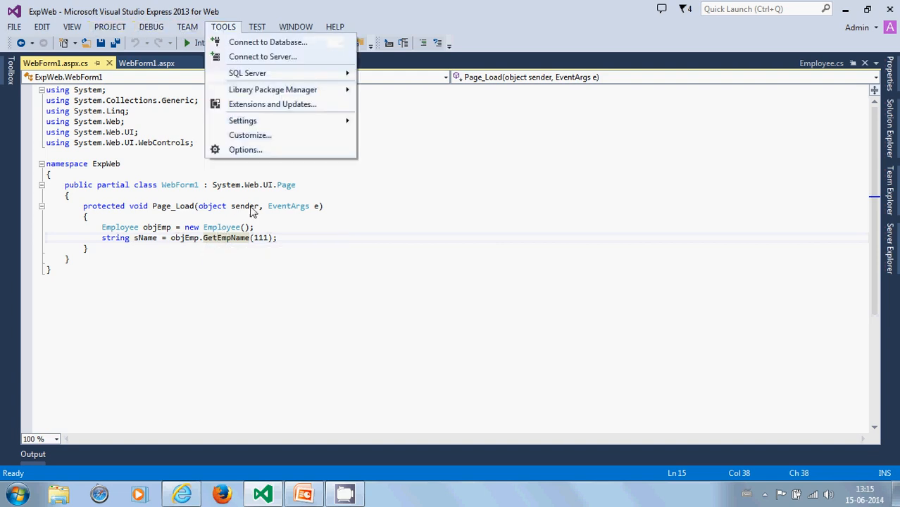
pyautogui.click(245, 149)
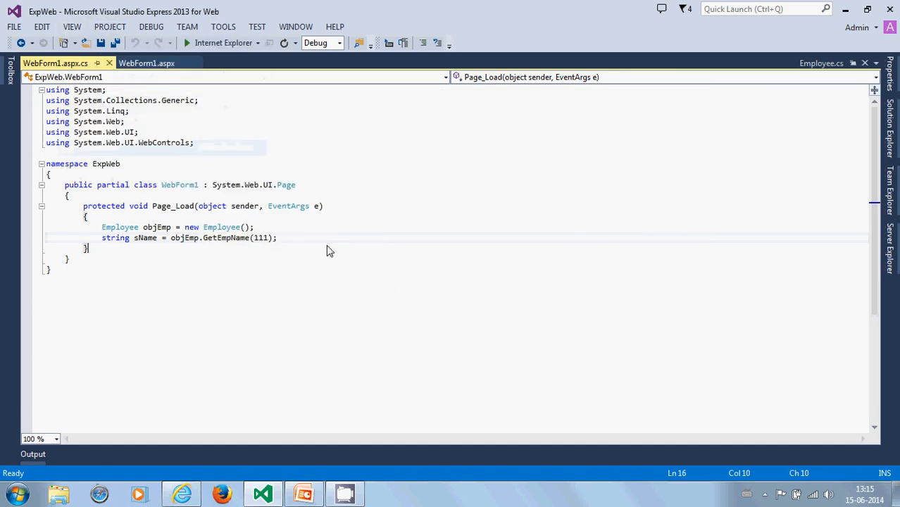
pyautogui.moveTo(361, 262)
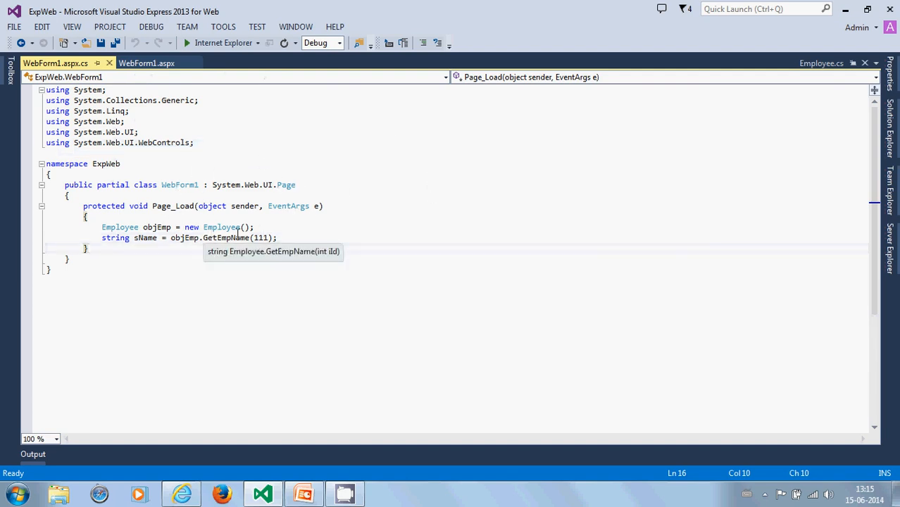
pyautogui.moveTo(333, 475)
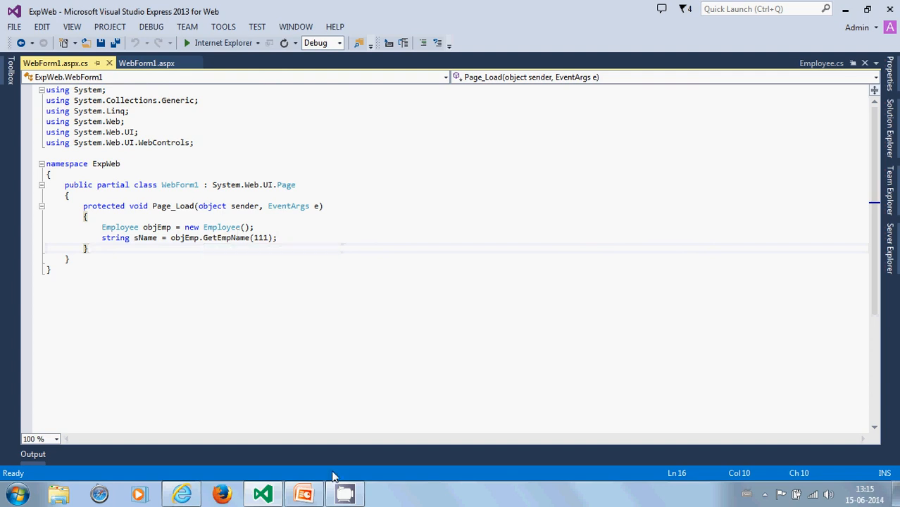
pyautogui.click(305, 493)
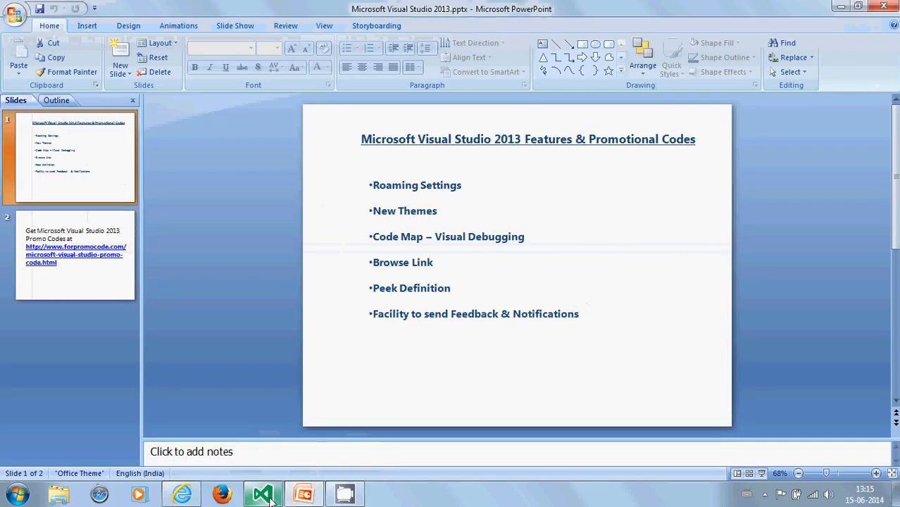
# - Select the 'Code Map – Visual Debugging' bullet on the features slide
pyautogui.click(261, 492)
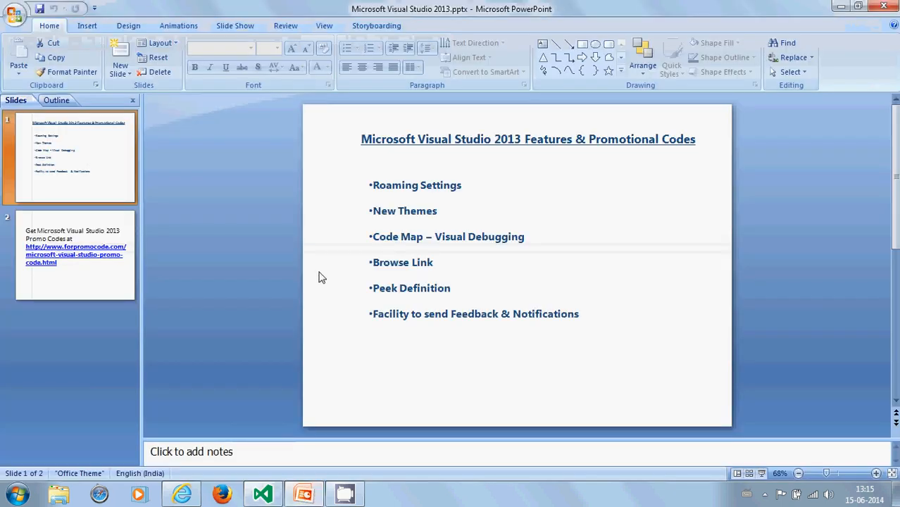
pyautogui.moveTo(410, 276)
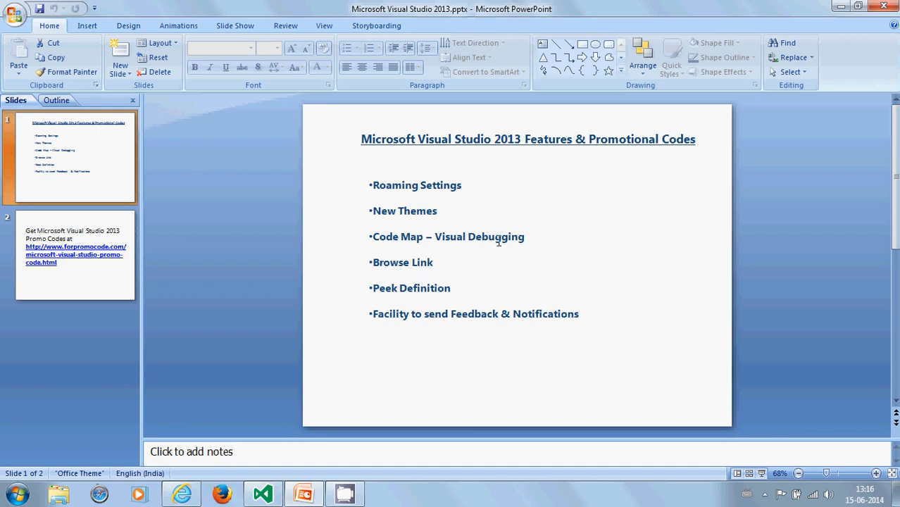
pyautogui.moveTo(467, 216)
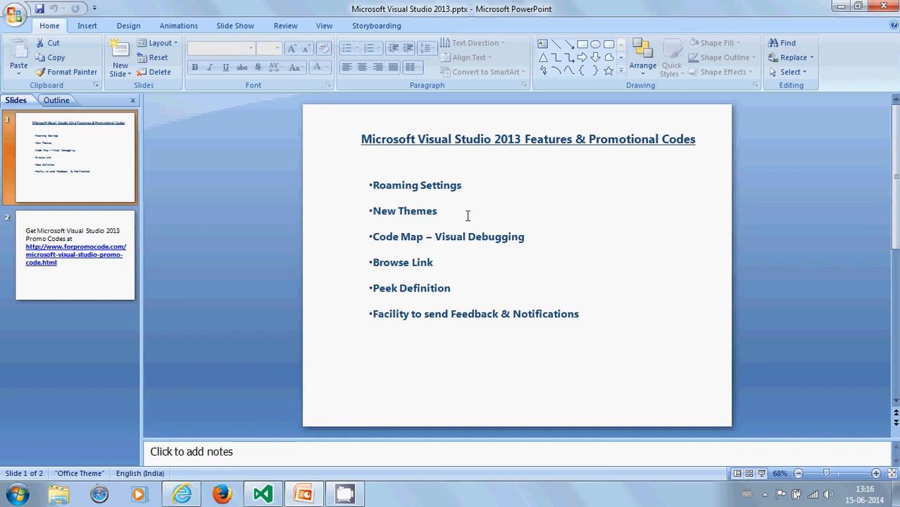
pyautogui.moveTo(456, 200)
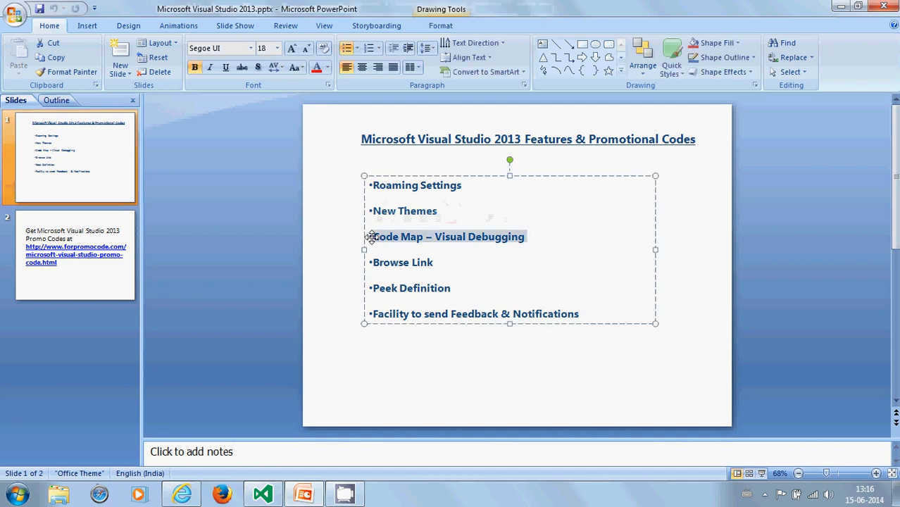
pyautogui.moveTo(486, 350)
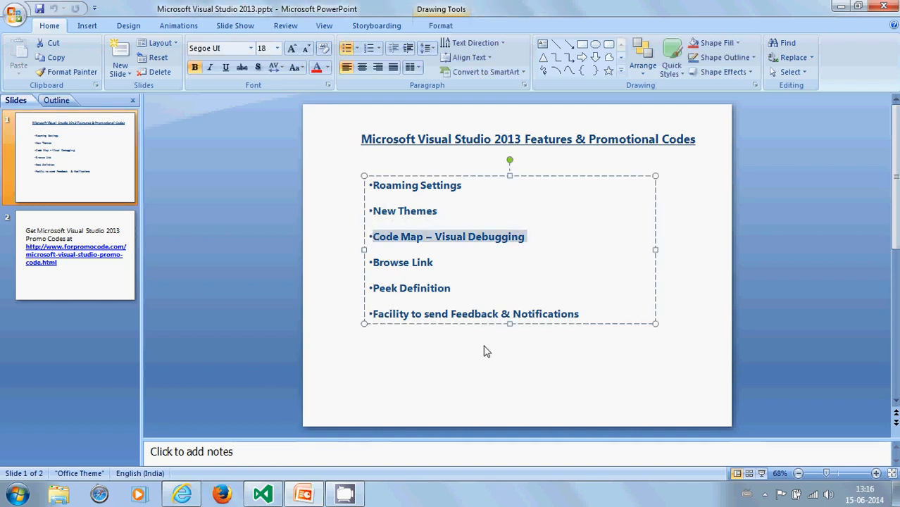